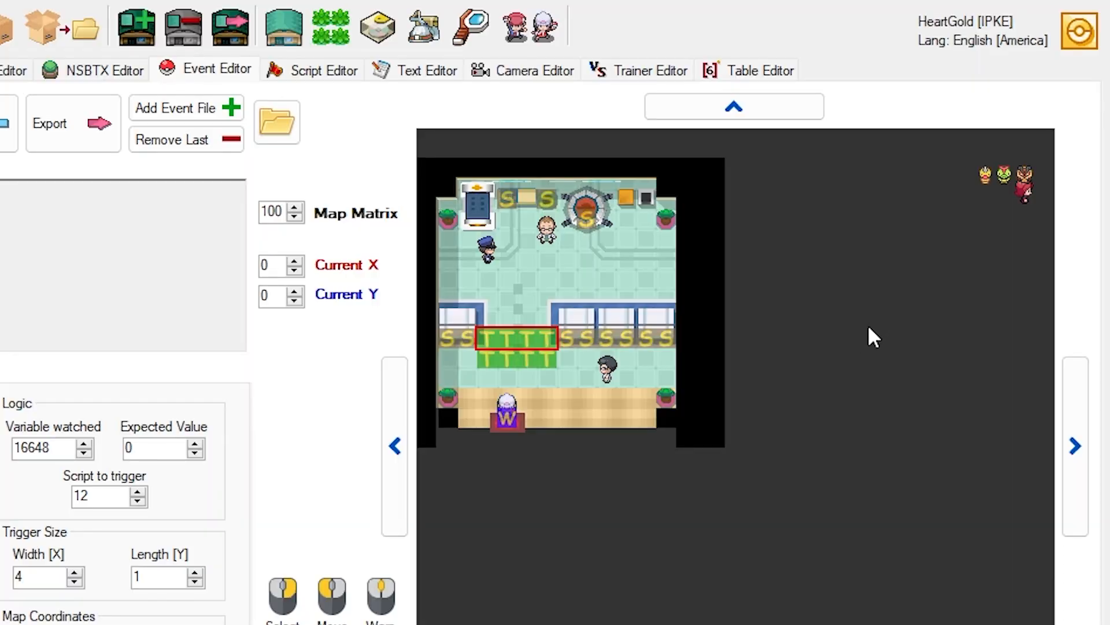
{"action": "mouse_move", "coordinate": [881, 312]}
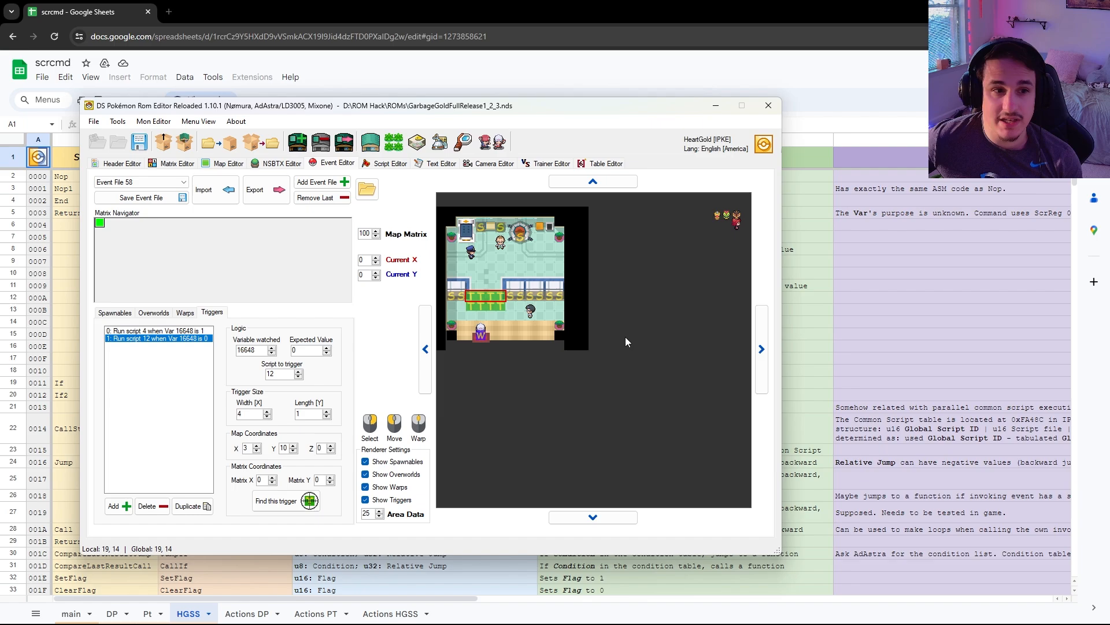
{"action": "mouse_move", "coordinate": [638, 349]}
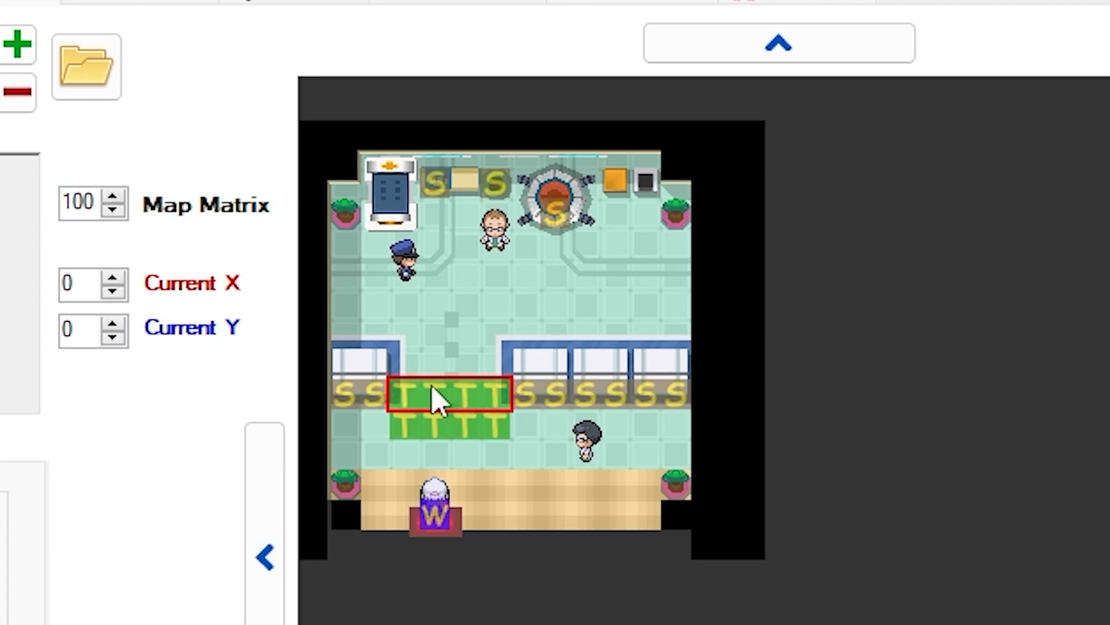
{"action": "mouse_move", "coordinate": [410, 407]}
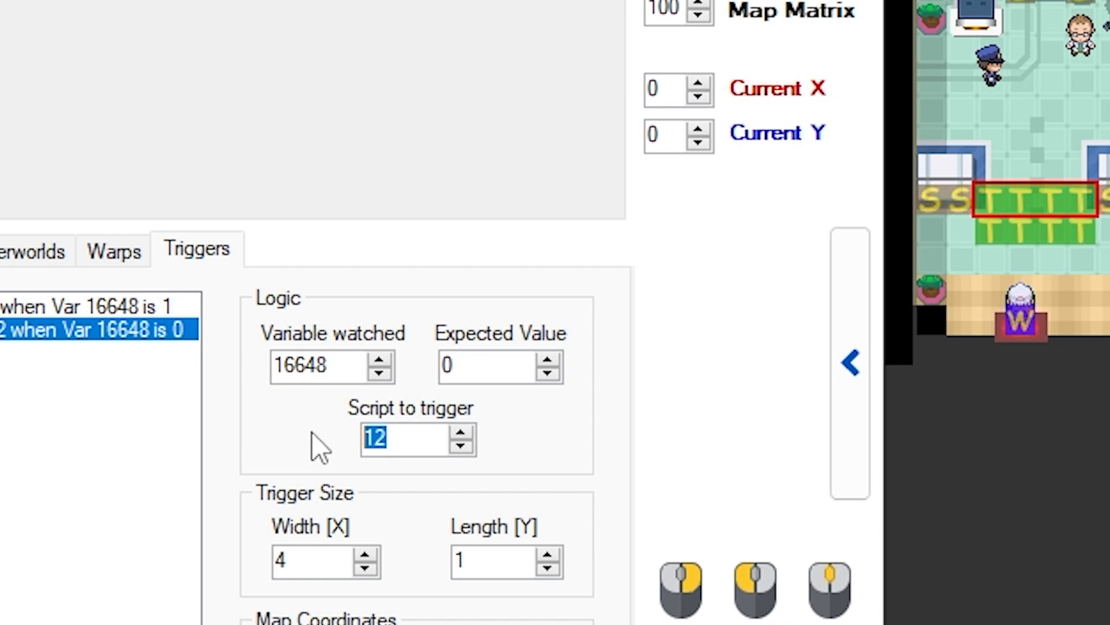
{"action": "mouse_move", "coordinate": [440, 434]}
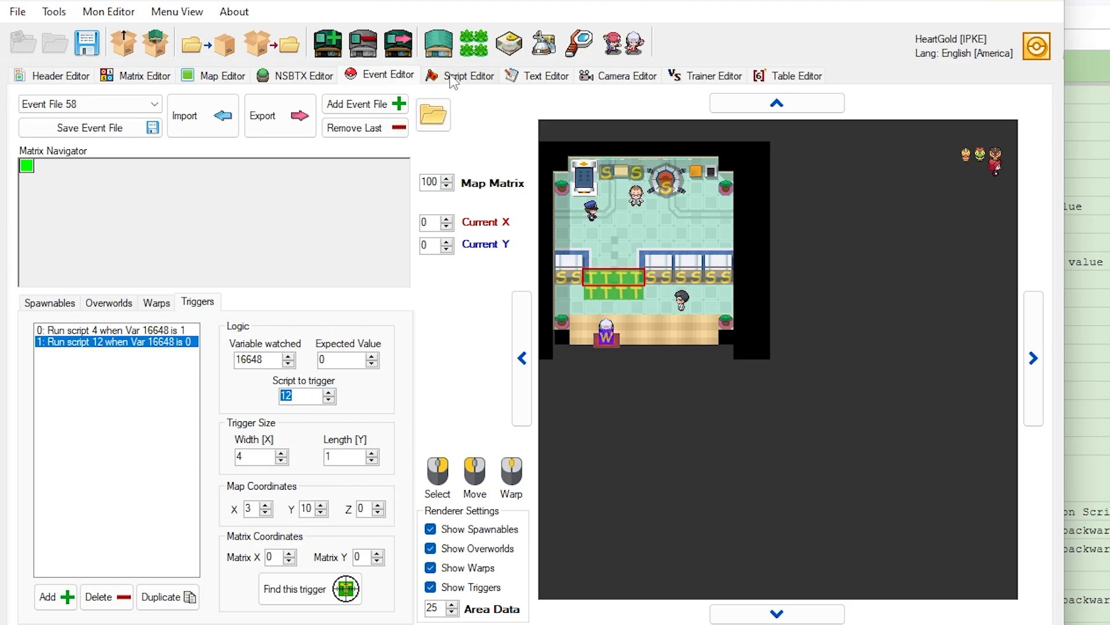
Follow Script 12 into Function 21 and view its lines placing overworlds 7, 5 and 6.
{"action": "left_click", "coordinate": [468, 76]}
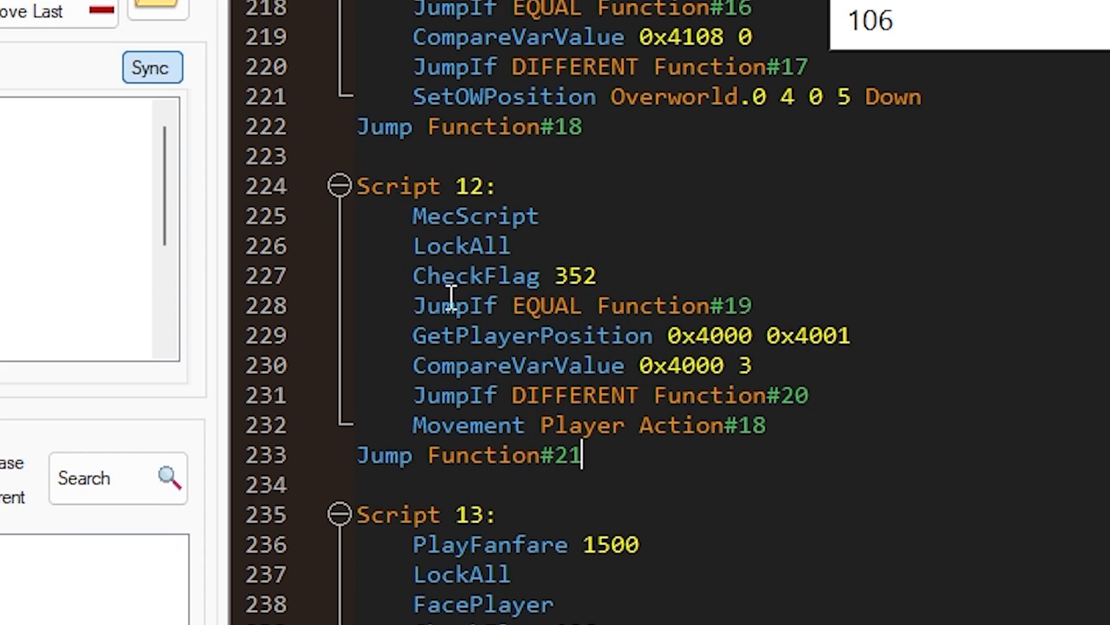
{"action": "left_click", "coordinate": [755, 305]}
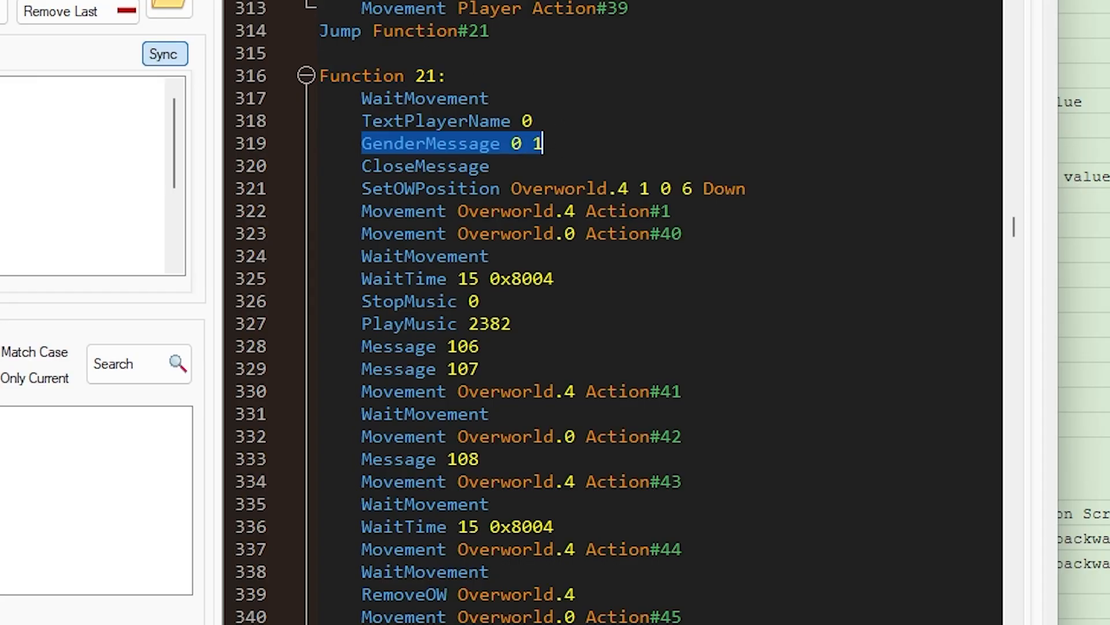
{"action": "left_click", "coordinate": [661, 6]}
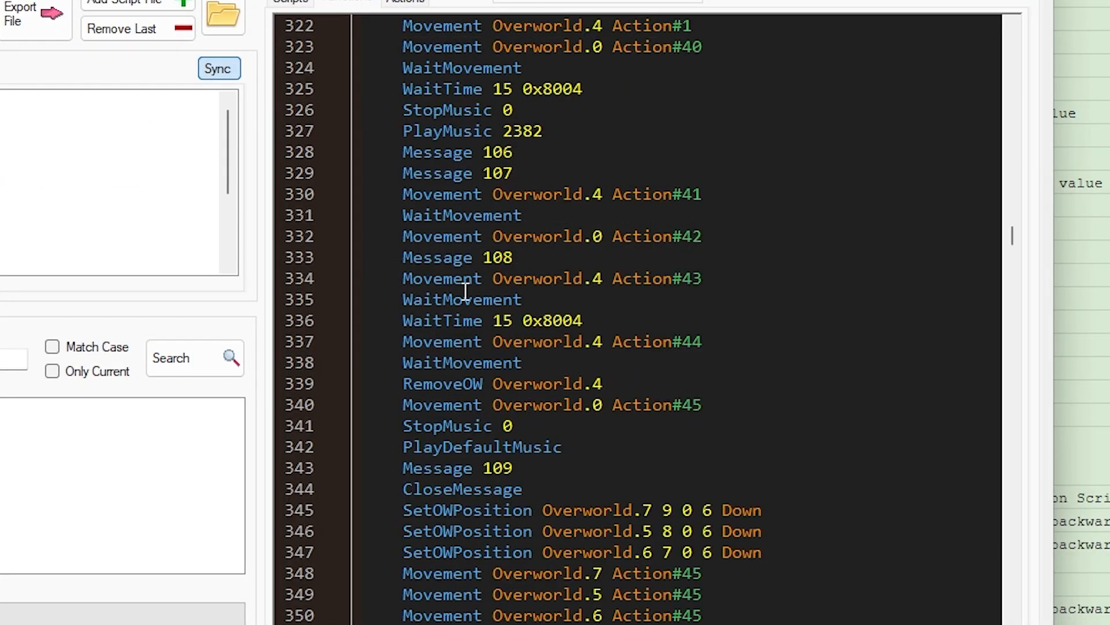
{"action": "scroll", "scroll_direction": "down", "scroll_amount": 3}
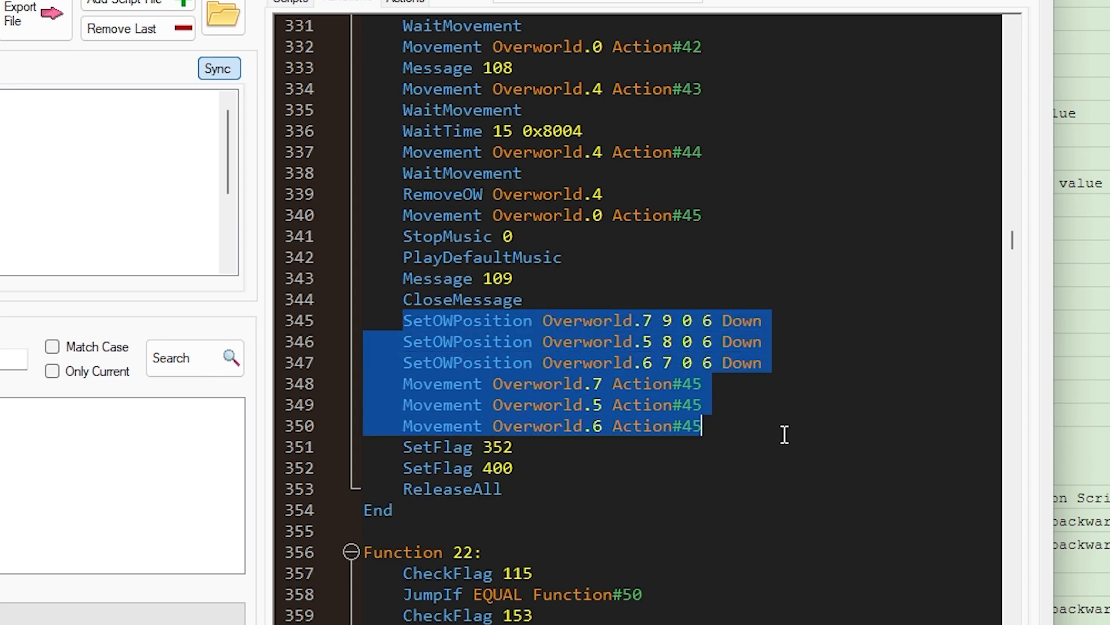
{"action": "mouse_move", "coordinate": [557, 286]}
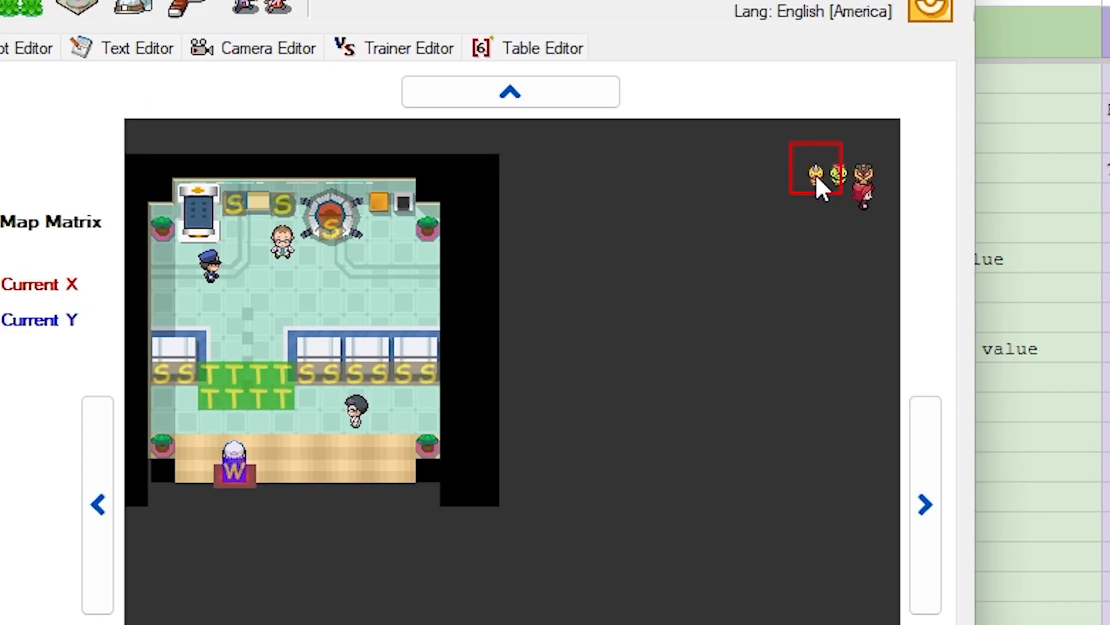
Select the off-map trainer overworld, then return to Function 21's positioning code.
{"action": "left_click", "coordinate": [863, 177]}
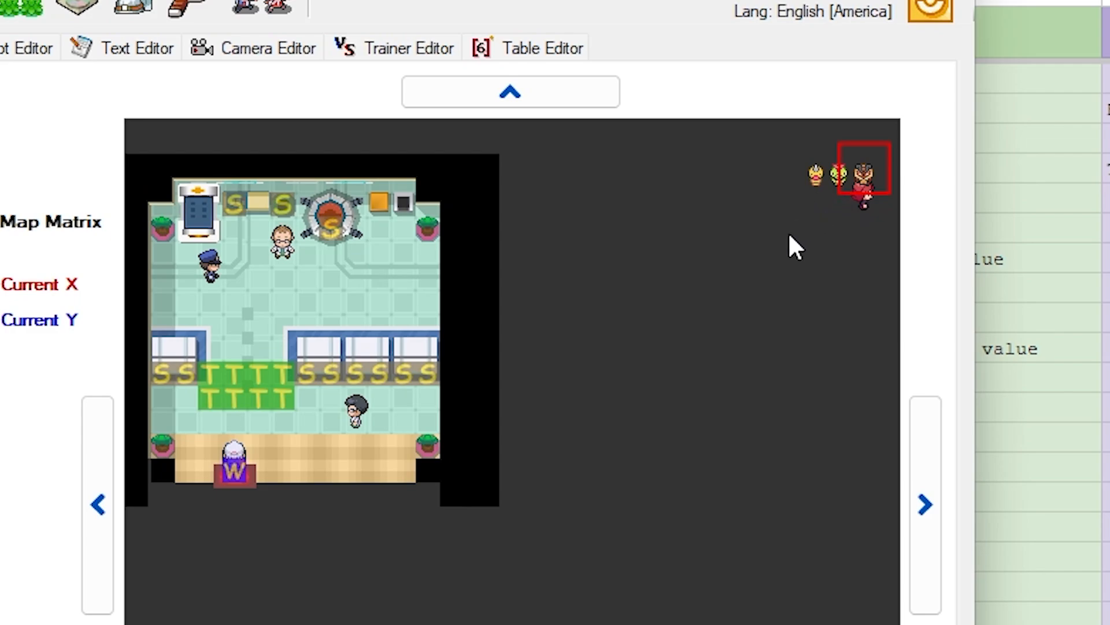
{"action": "mouse_move", "coordinate": [803, 269]}
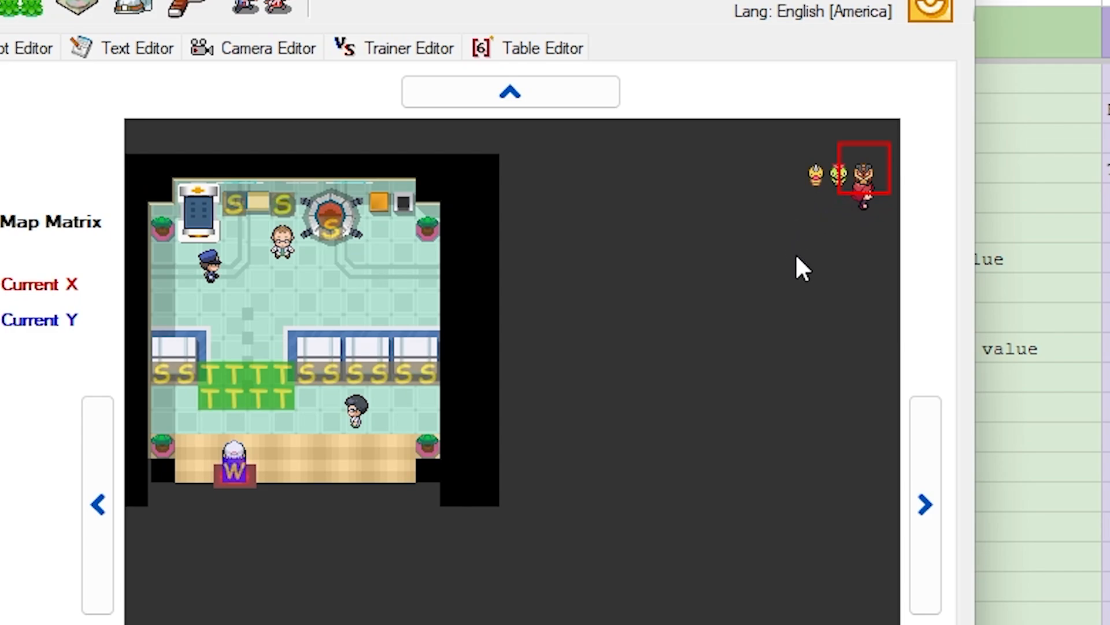
{"action": "mouse_move", "coordinate": [357, 343]}
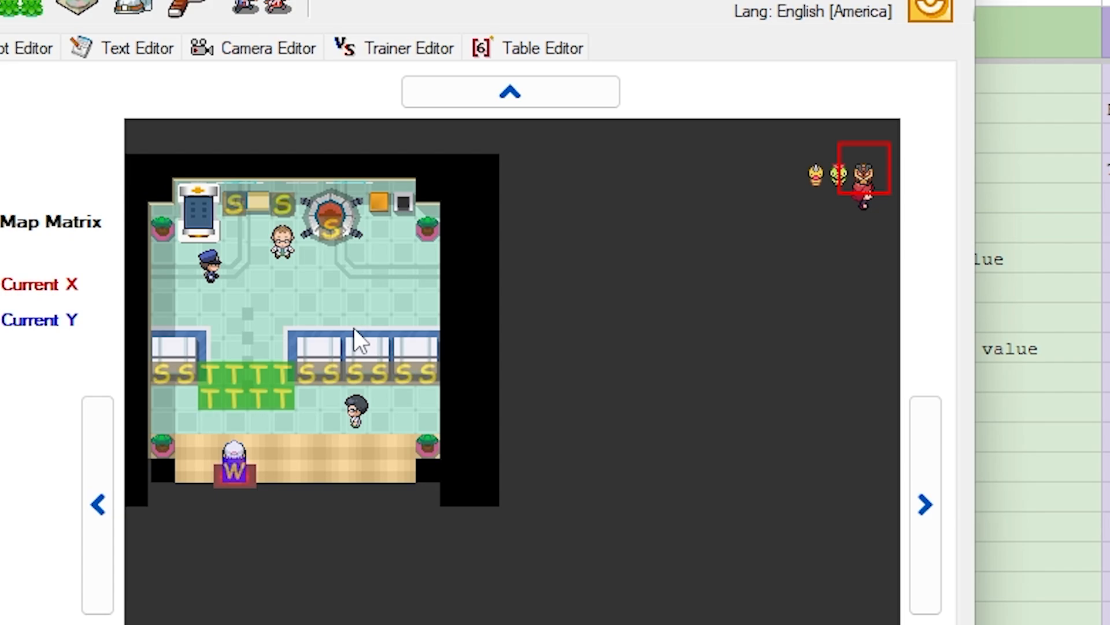
{"action": "left_click", "coordinate": [333, 273]}
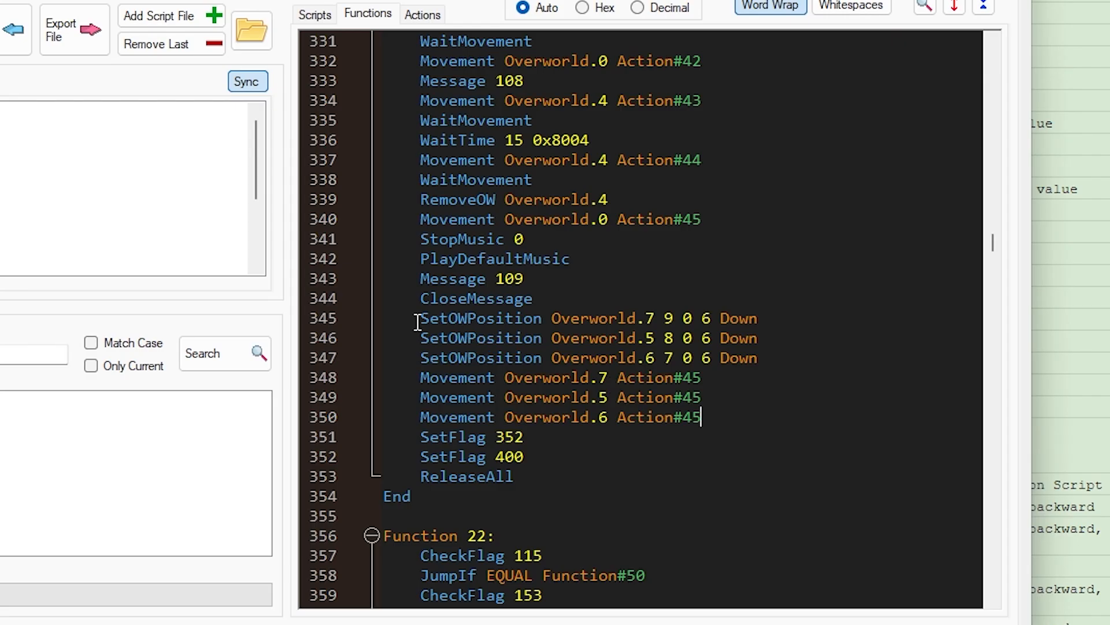
{"action": "double_click", "coordinate": [481, 318]}
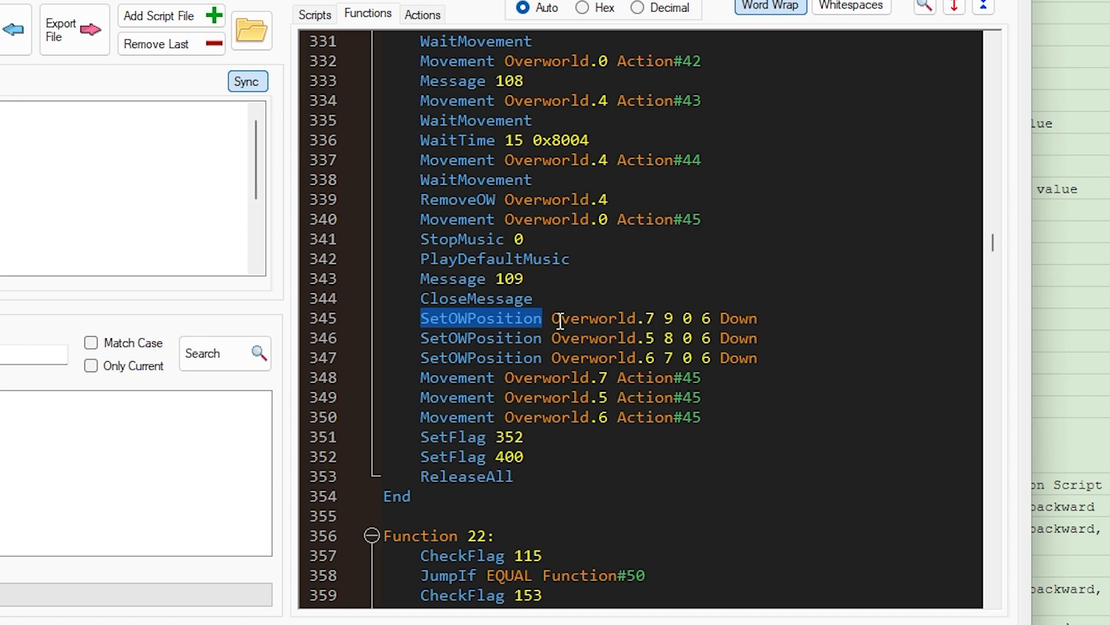
{"action": "double_click", "coordinate": [601, 319]}
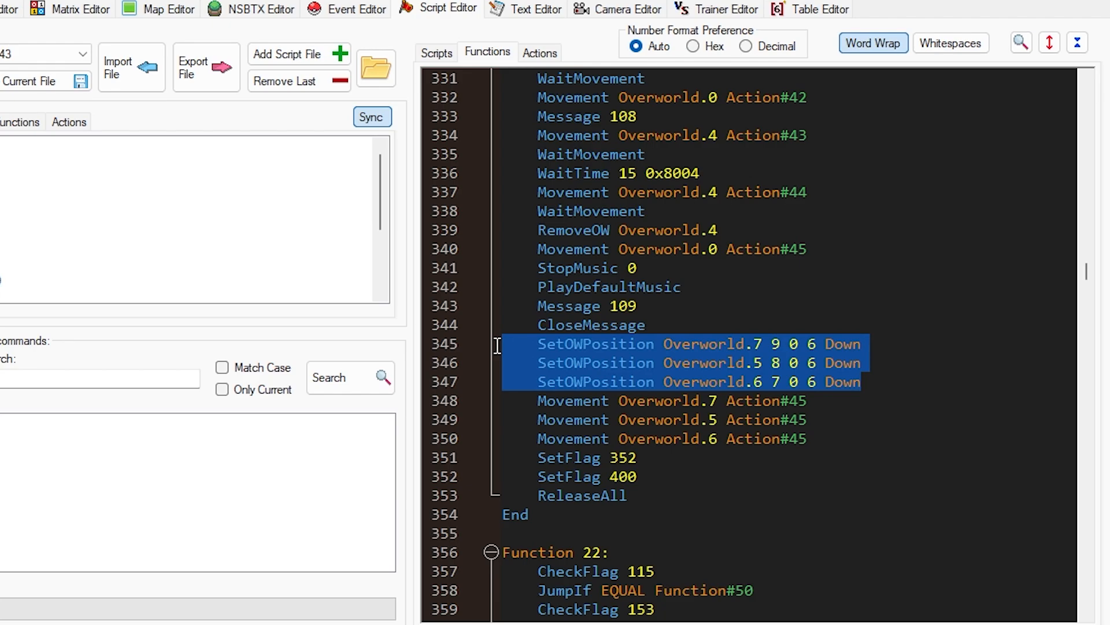
{"action": "mouse_move", "coordinate": [779, 397]}
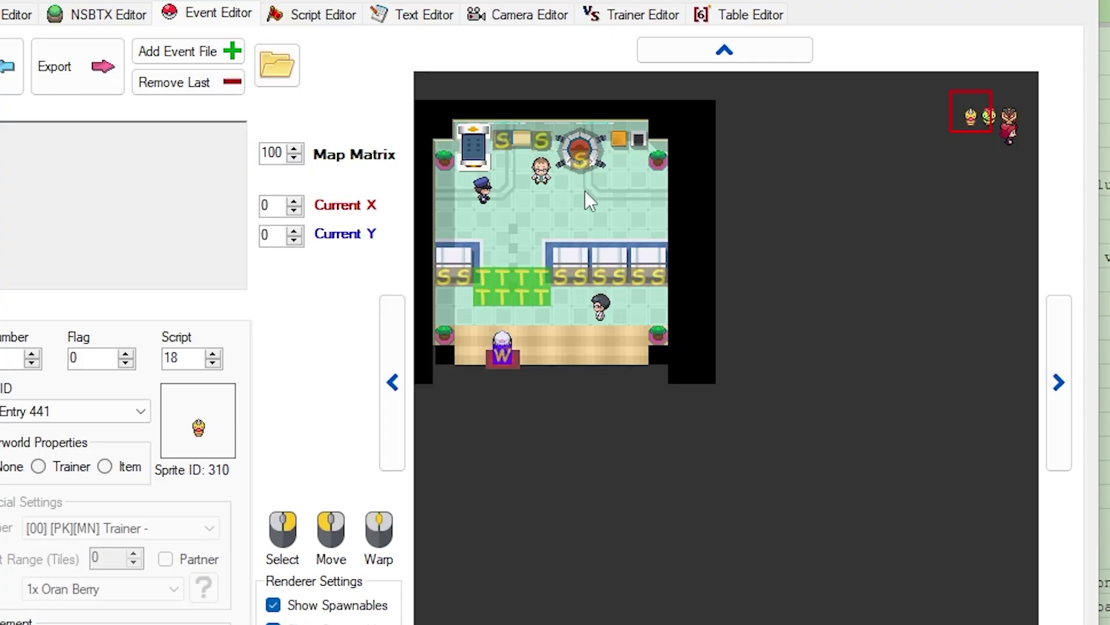
{"action": "mouse_move", "coordinate": [578, 217]}
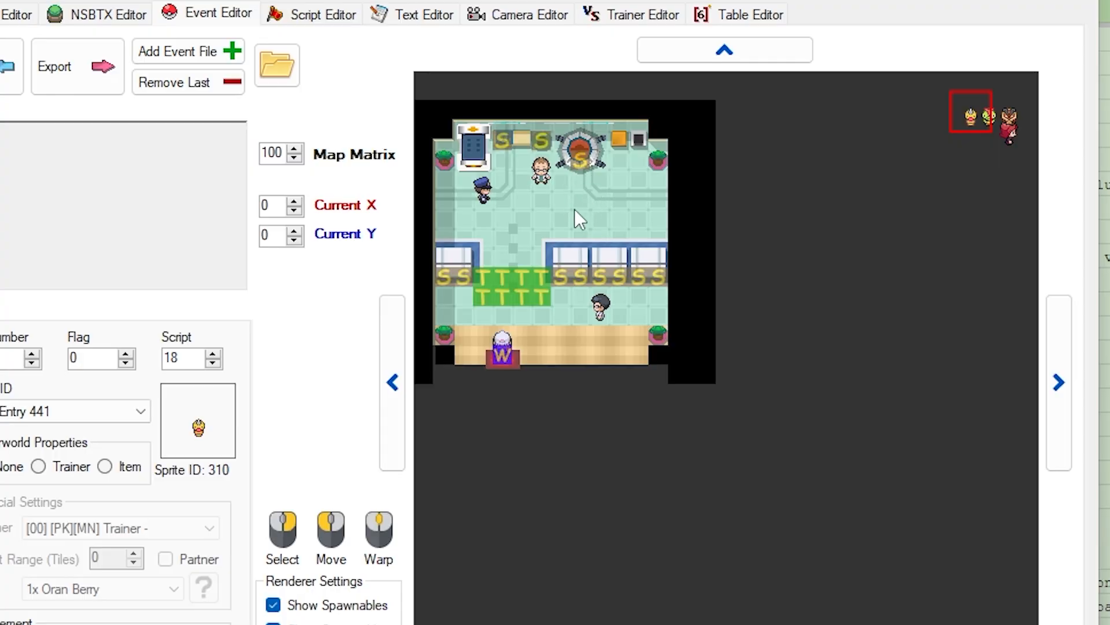
{"action": "mouse_move", "coordinate": [590, 213]}
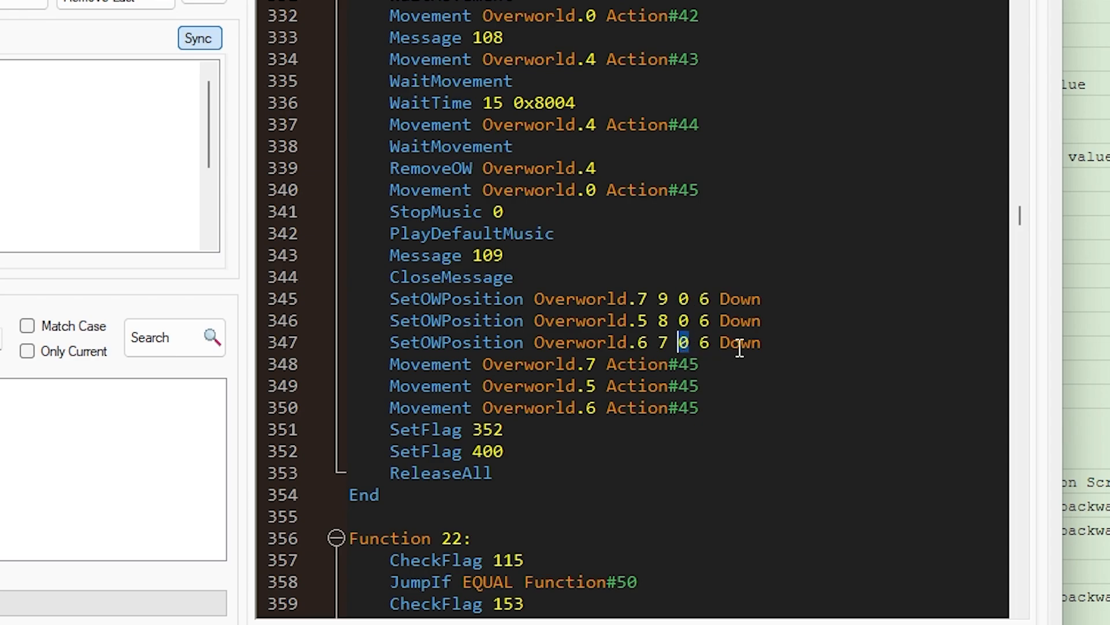
{"action": "mouse_move", "coordinate": [764, 342]}
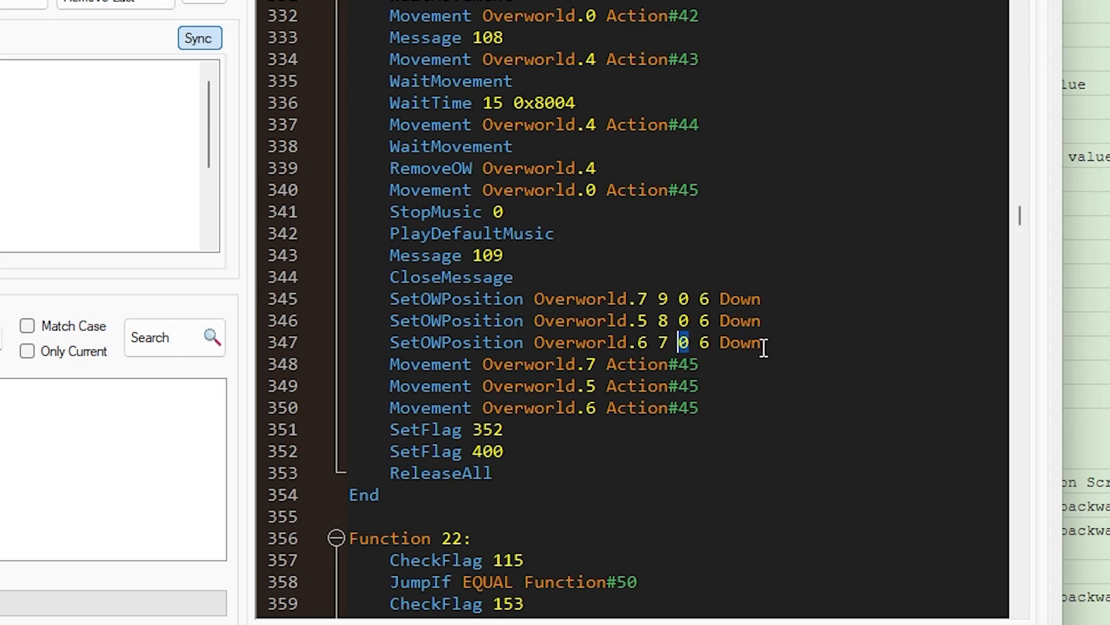
Examine Function 21's SetOWPosition and Movement Action#45 lines for overworlds 7, 5 and 6.
{"action": "double_click", "coordinate": [740, 299]}
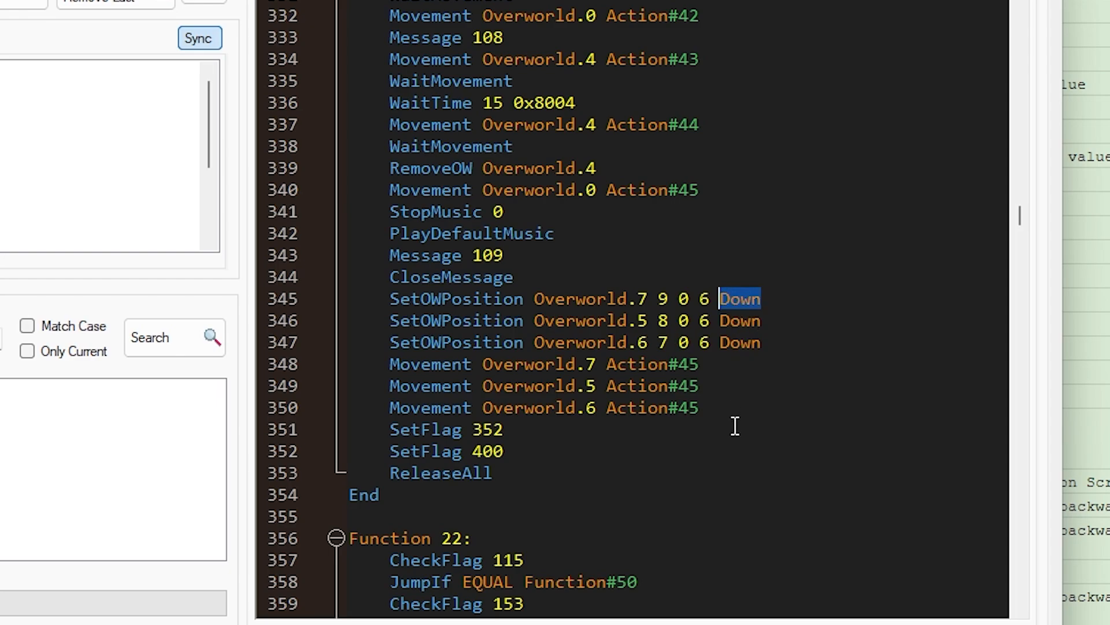
{"action": "mouse_move", "coordinate": [722, 413]}
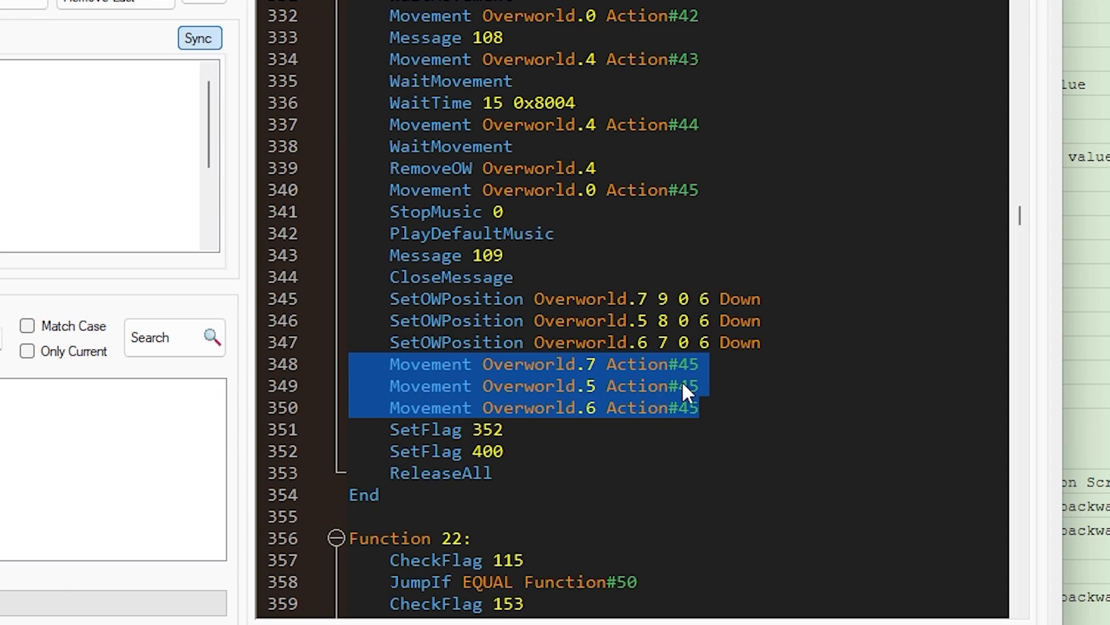
{"action": "mouse_move", "coordinate": [721, 400]}
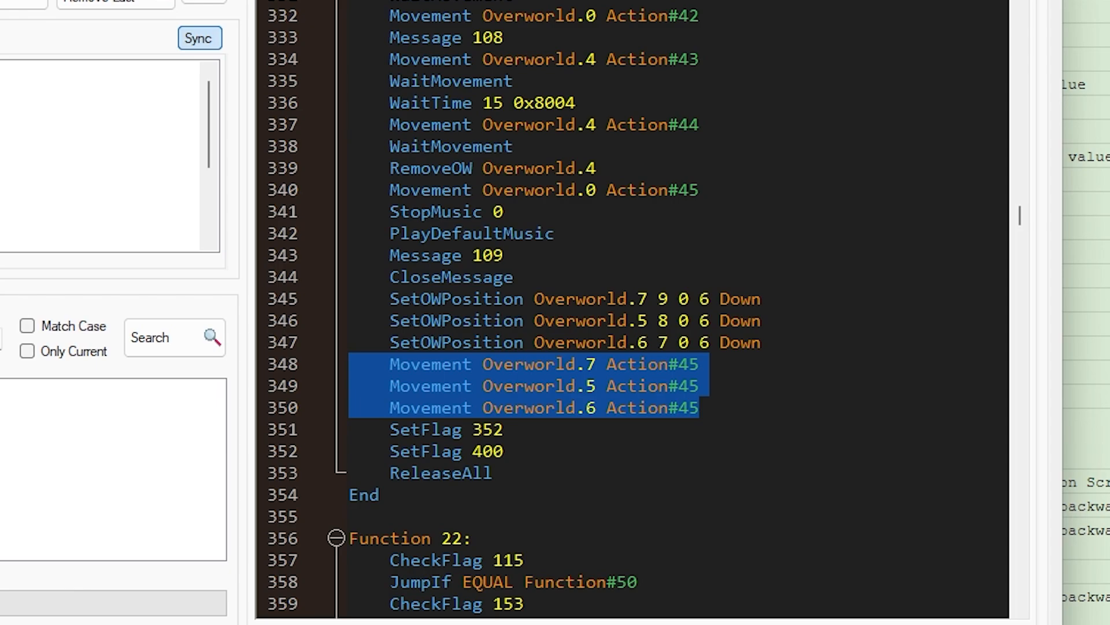
{"action": "left_click", "coordinate": [717, 416]}
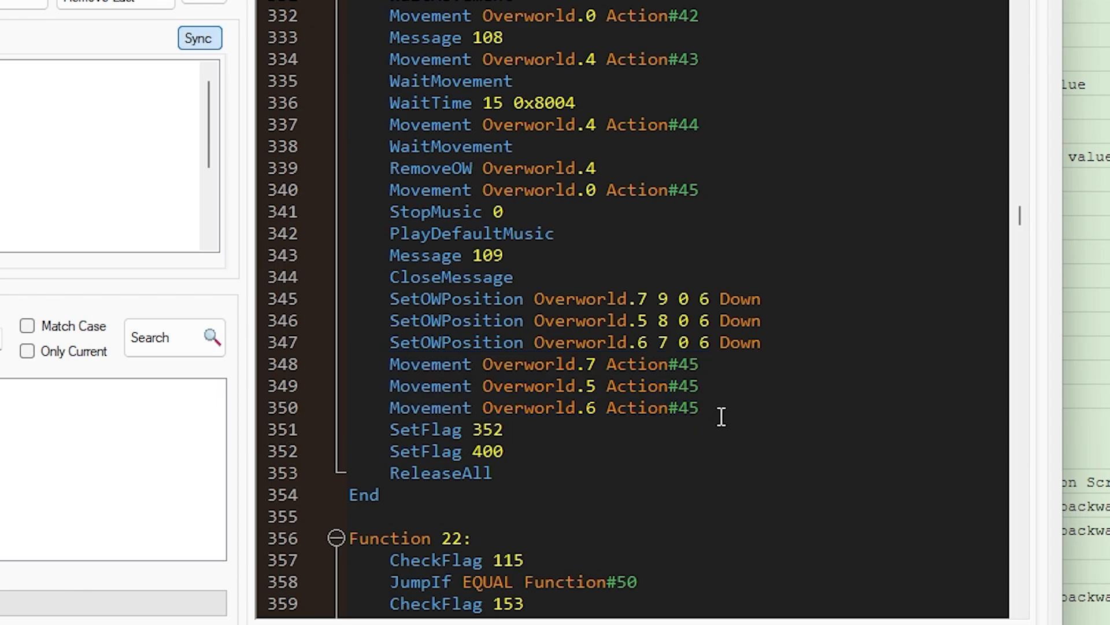
{"action": "scroll", "scroll_direction": "up", "scroll_amount": 3}
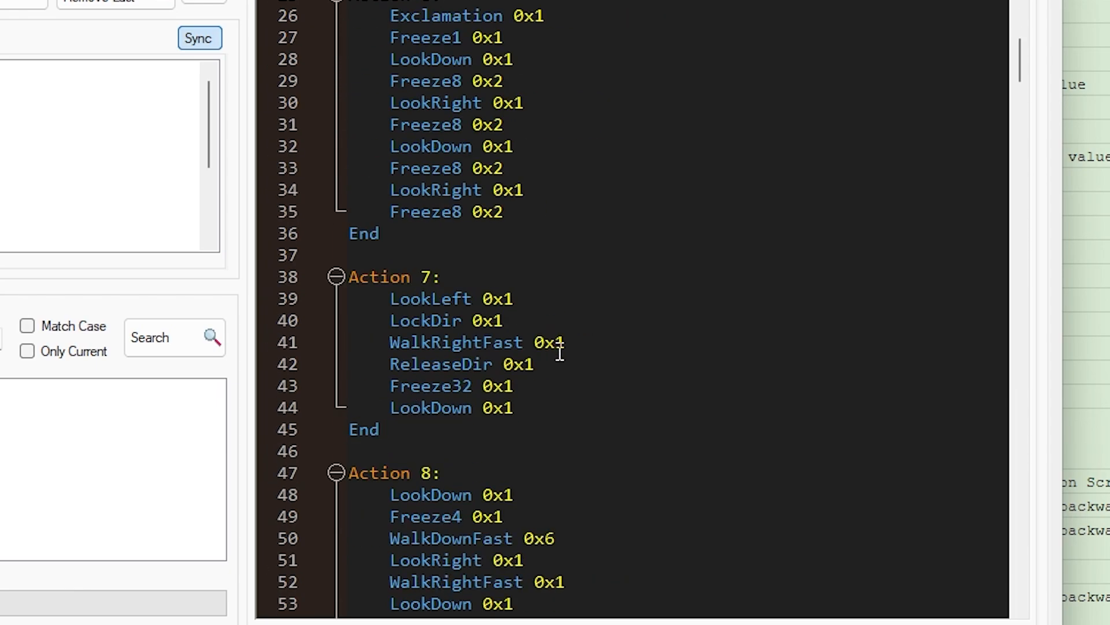
{"action": "scroll", "scroll_direction": "down", "scroll_amount": 3}
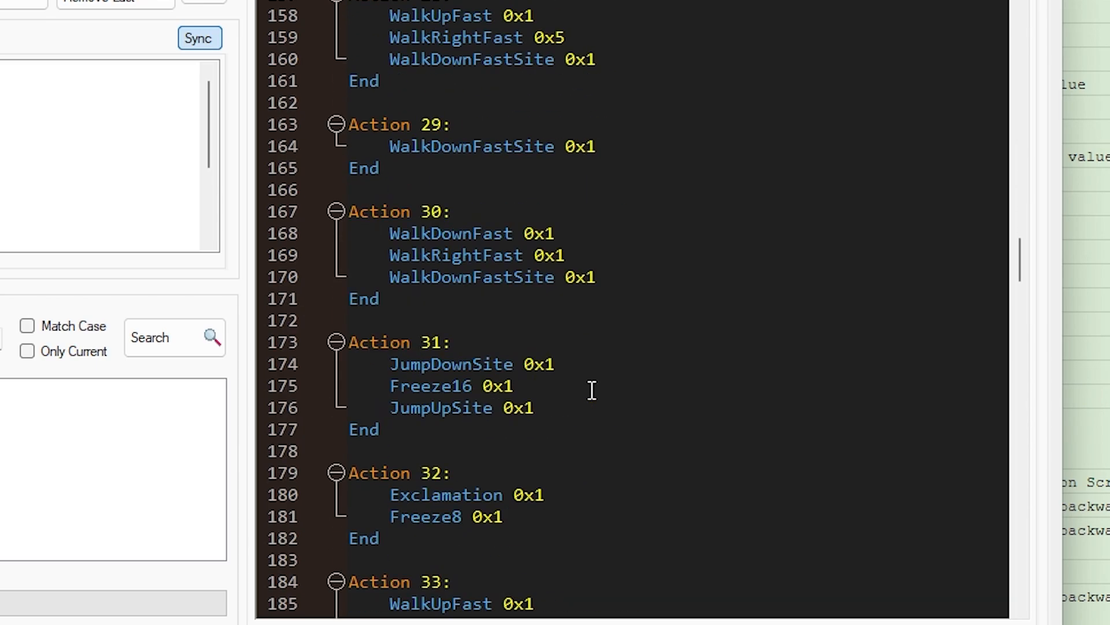
{"action": "scroll", "scroll_direction": "down", "scroll_amount": 3}
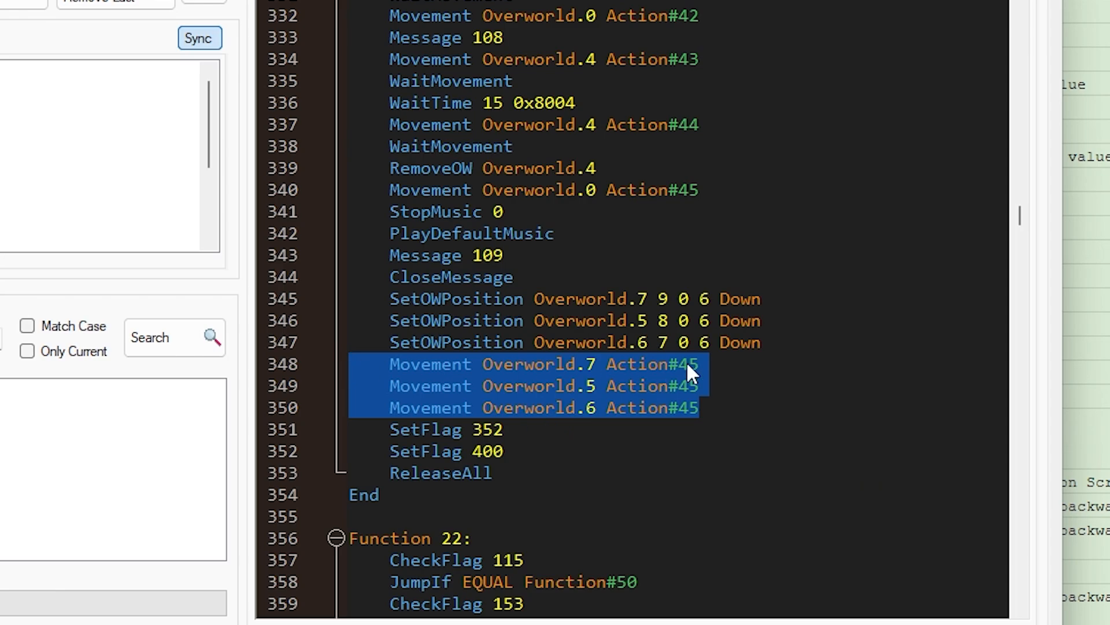
{"action": "mouse_move", "coordinate": [344, 367]}
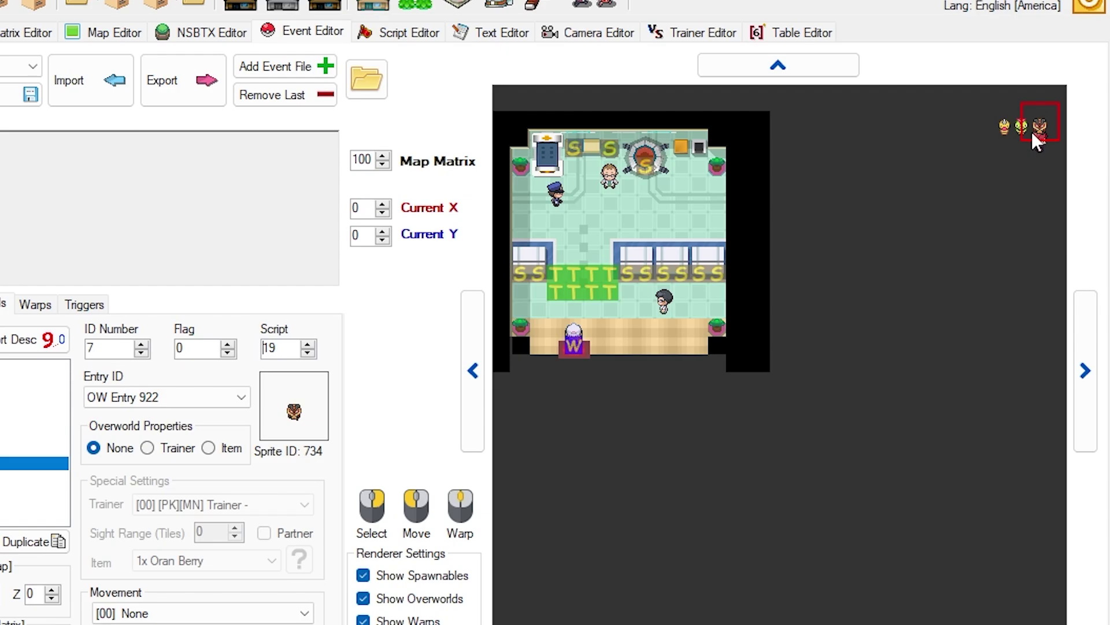
Select overworld 7's Script field showing value 19.
{"action": "triple_click", "coordinate": [281, 348]}
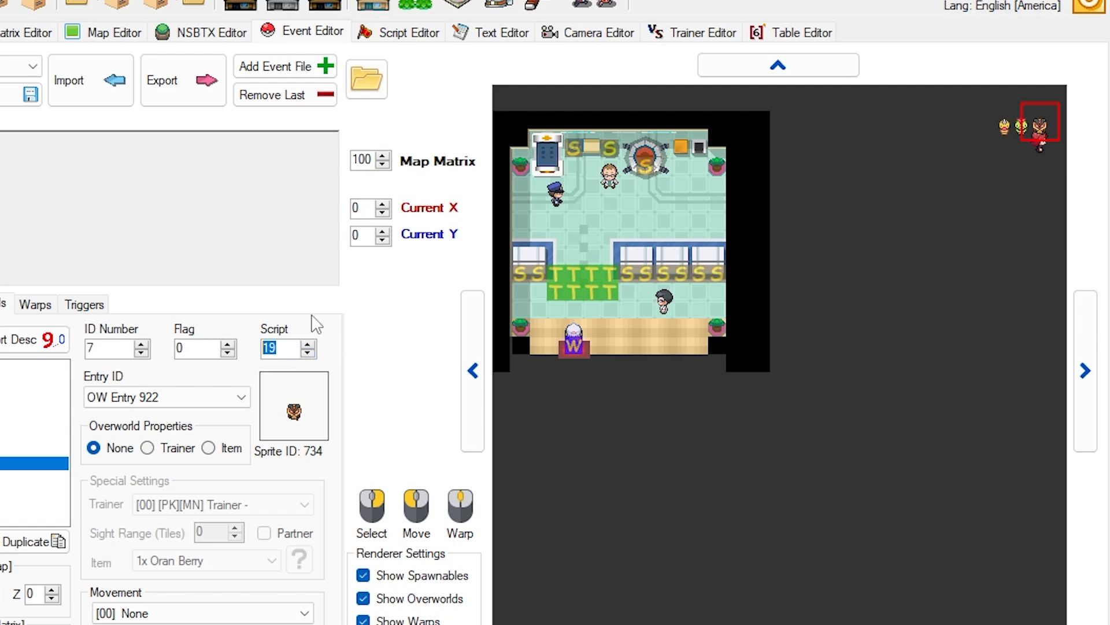
{"action": "mouse_move", "coordinate": [329, 204]}
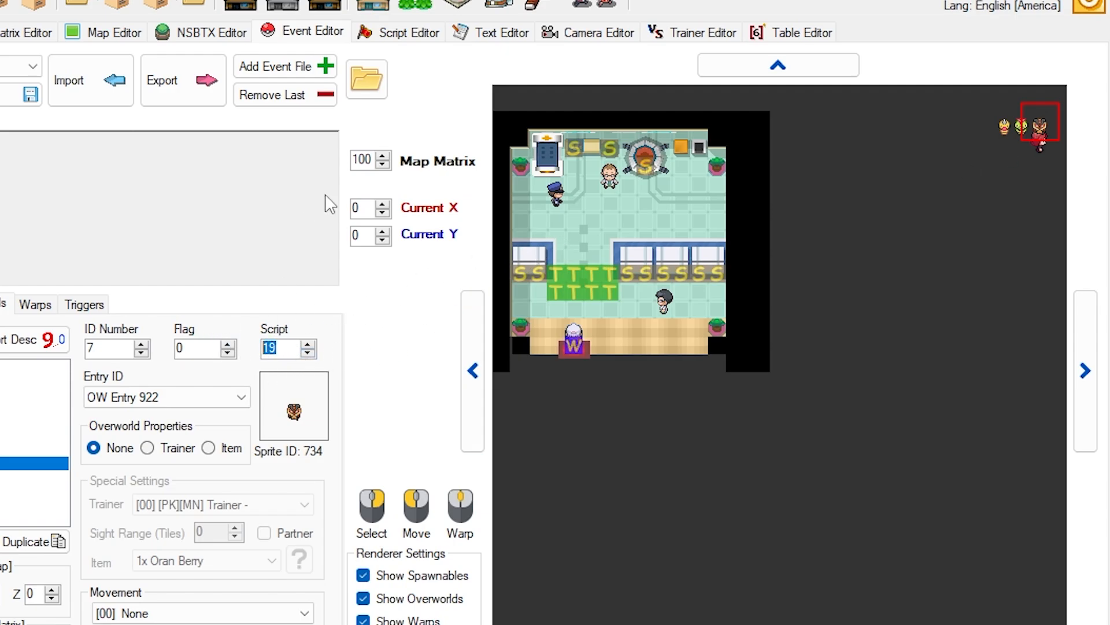
{"action": "mouse_move", "coordinate": [413, 40]}
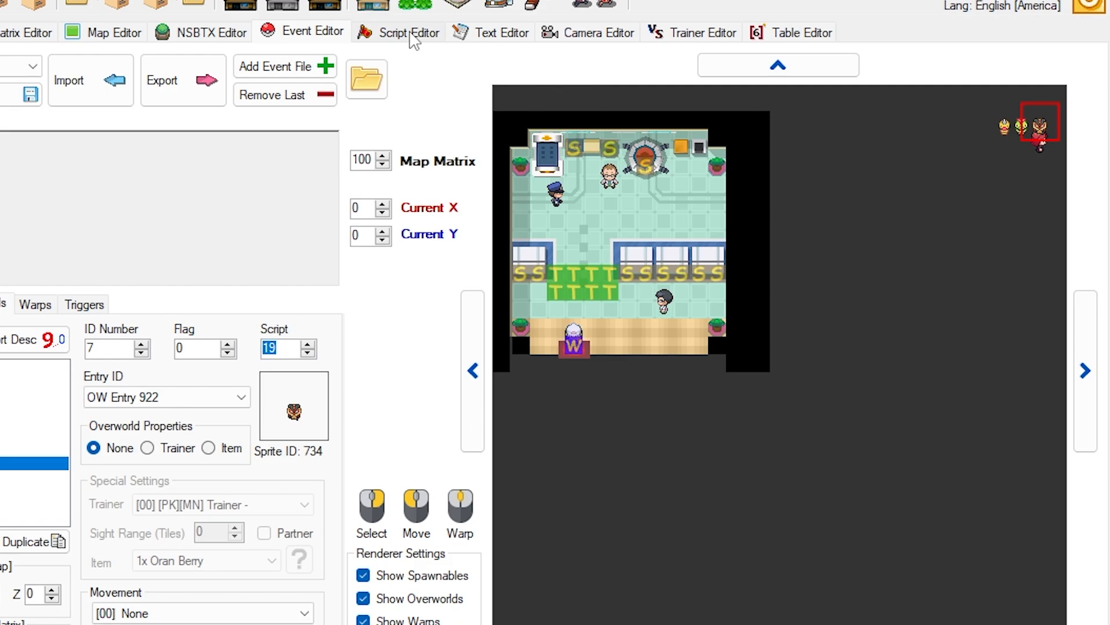
Scroll the script code down to Scripts 17–19.
{"action": "left_click", "coordinate": [410, 33]}
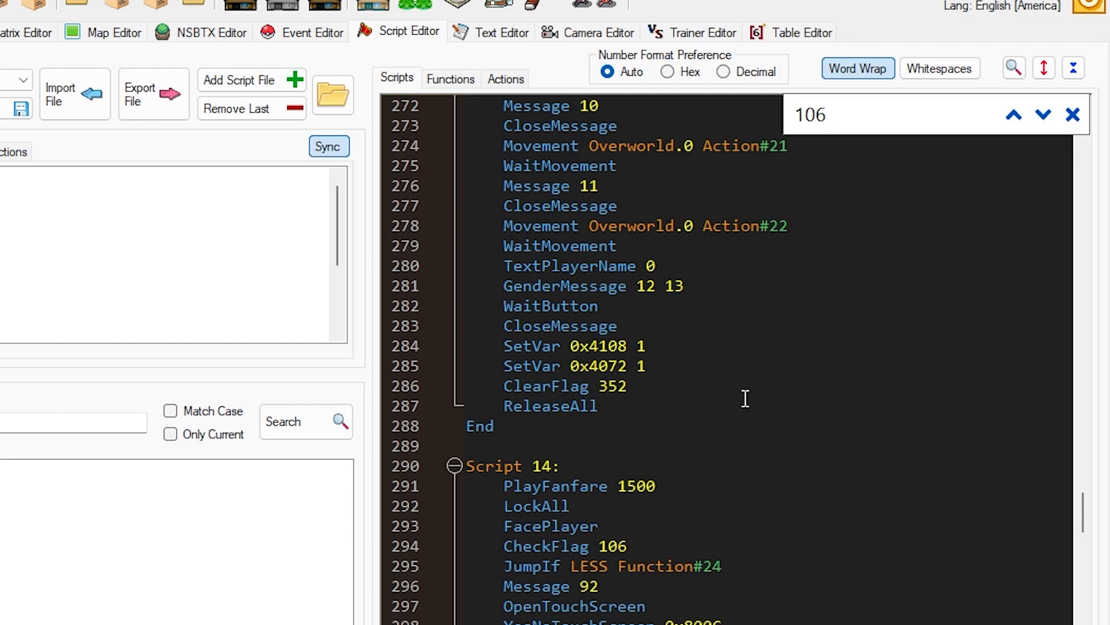
{"action": "scroll", "scroll_direction": "down", "scroll_amount": 3}
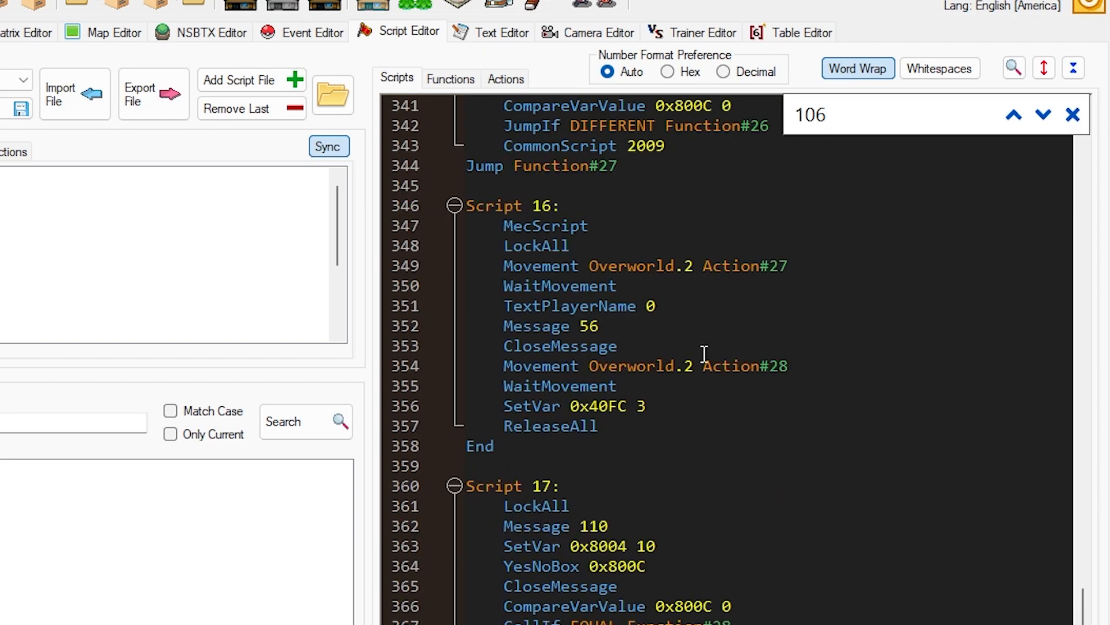
{"action": "scroll", "scroll_direction": "down", "scroll_amount": 3}
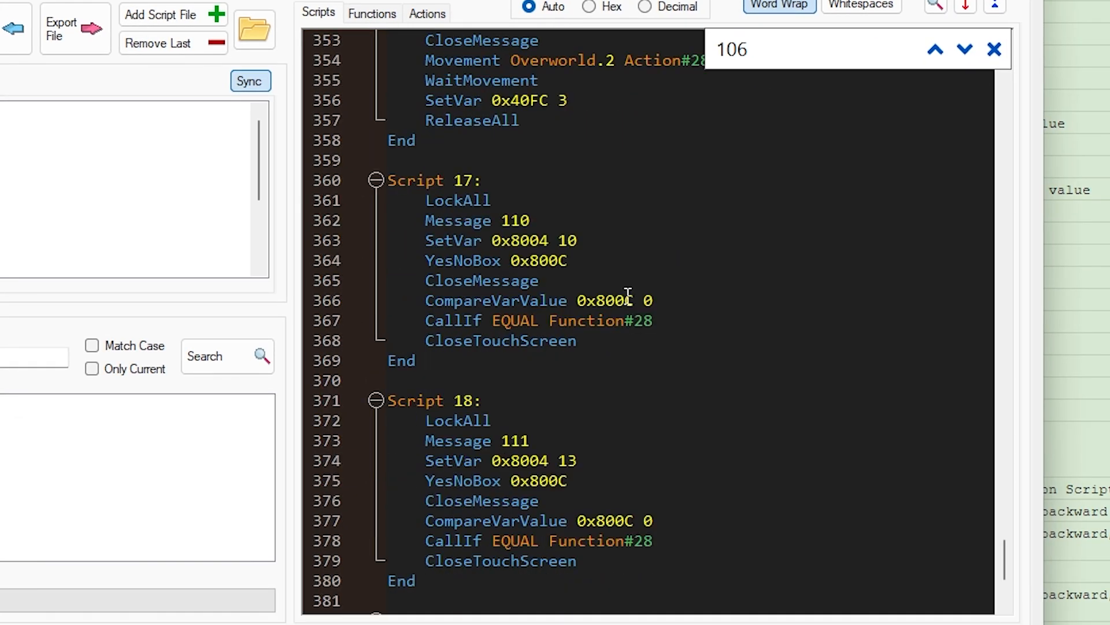
{"action": "scroll", "scroll_direction": "down", "scroll_amount": 3}
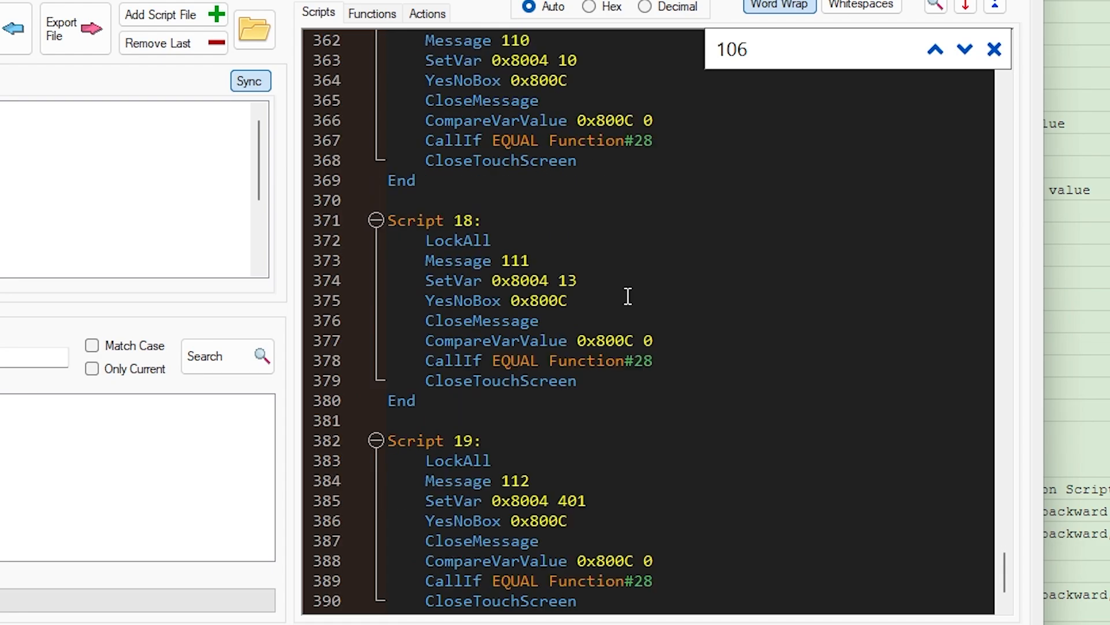
{"action": "scroll", "scroll_direction": "up", "scroll_amount": 3}
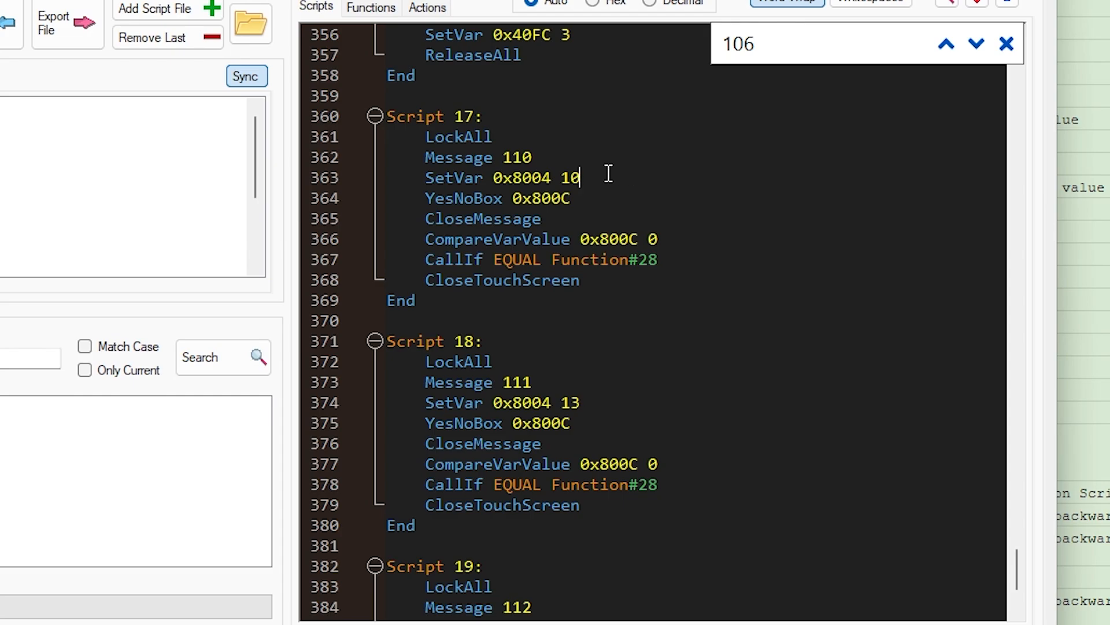
Select Script 17's SetVar 0x8004 value 10 and scroll on to Script 18.
{"action": "left_click", "coordinate": [497, 178]}
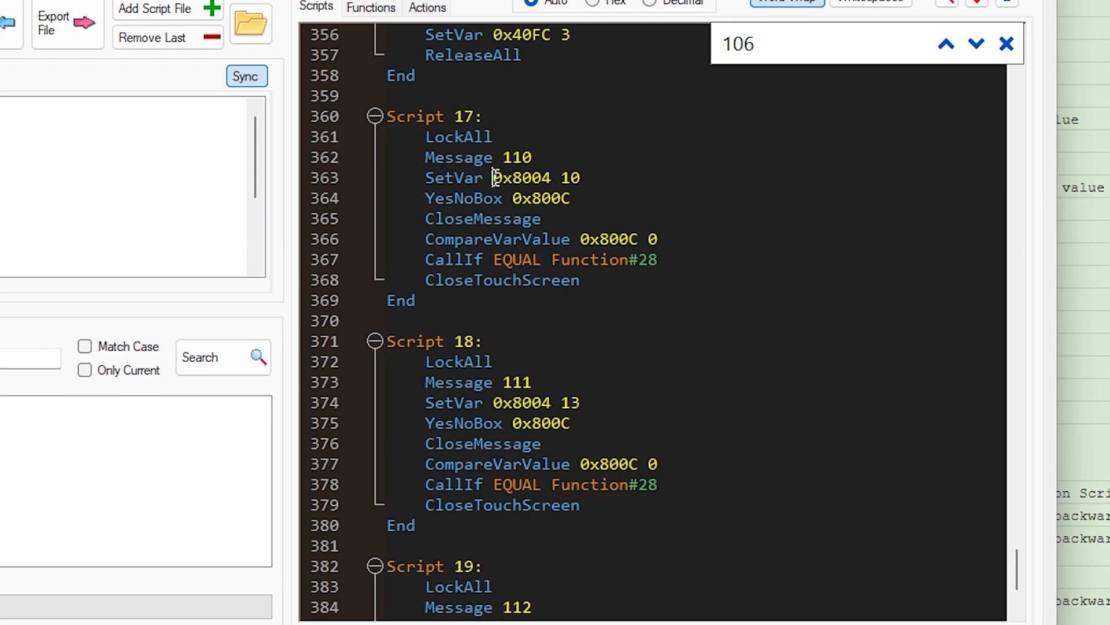
{"action": "double_click", "coordinate": [521, 178]}
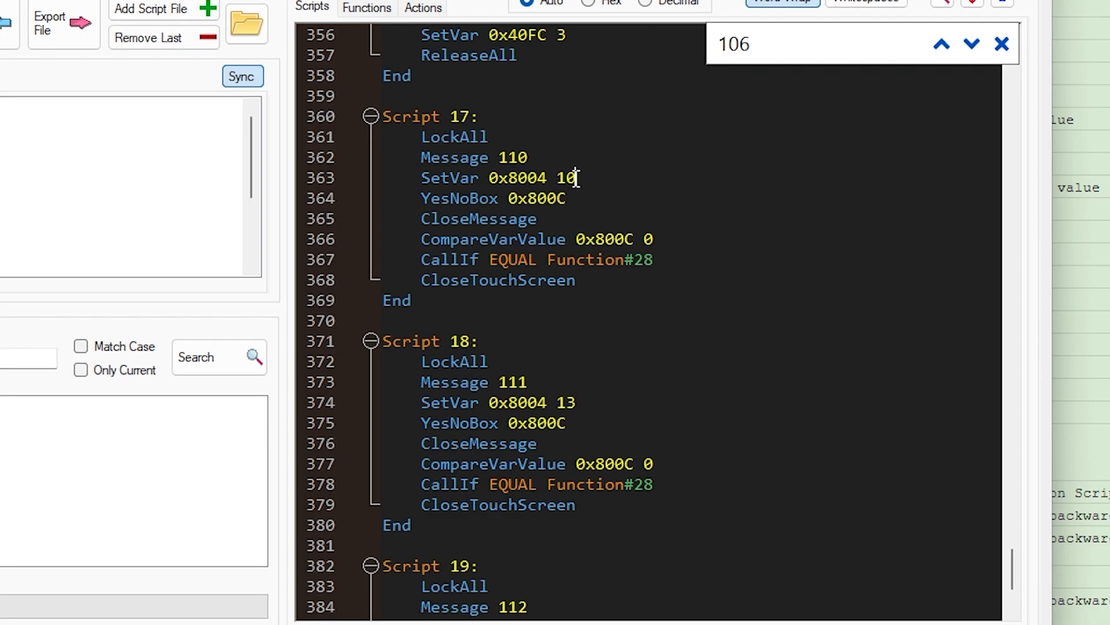
{"action": "double_click", "coordinate": [564, 179]}
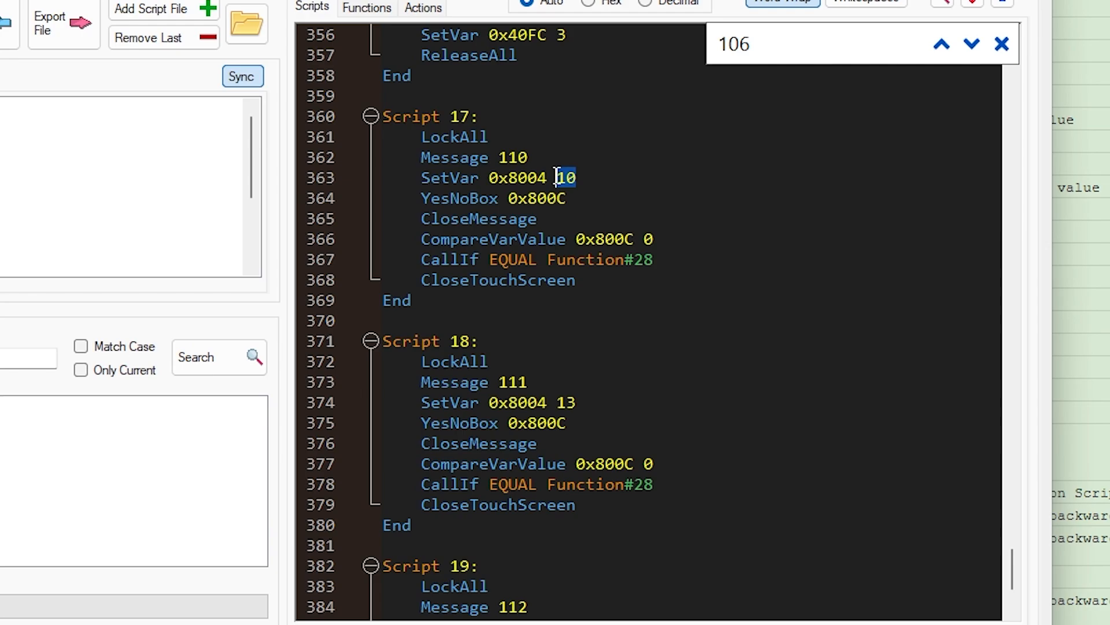
{"action": "mouse_move", "coordinate": [586, 363]}
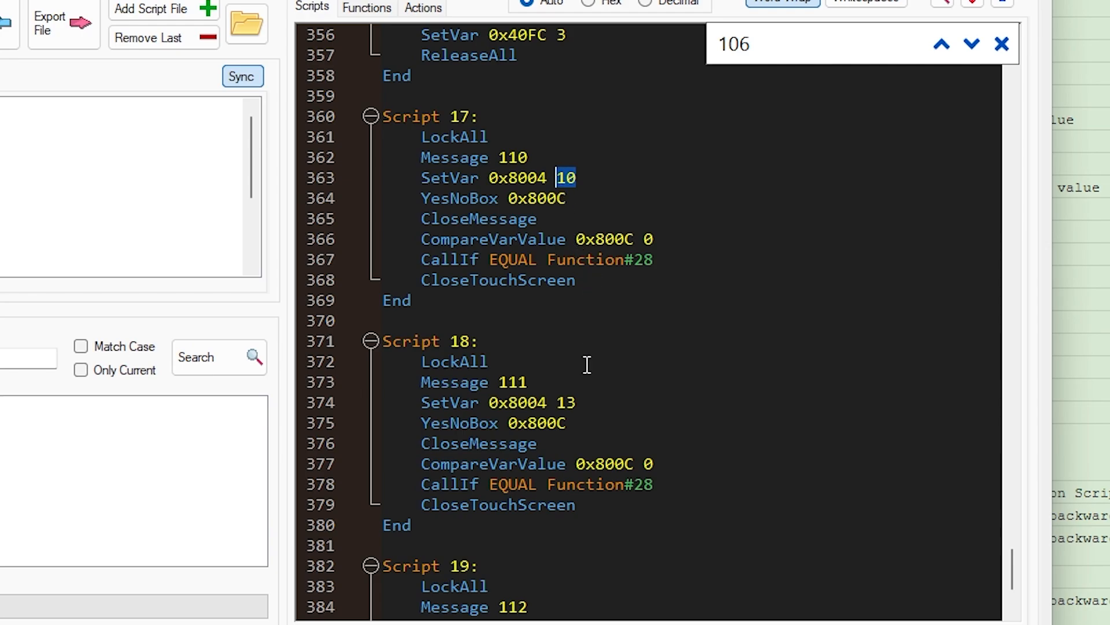
{"action": "scroll", "scroll_direction": "down", "scroll_amount": 3}
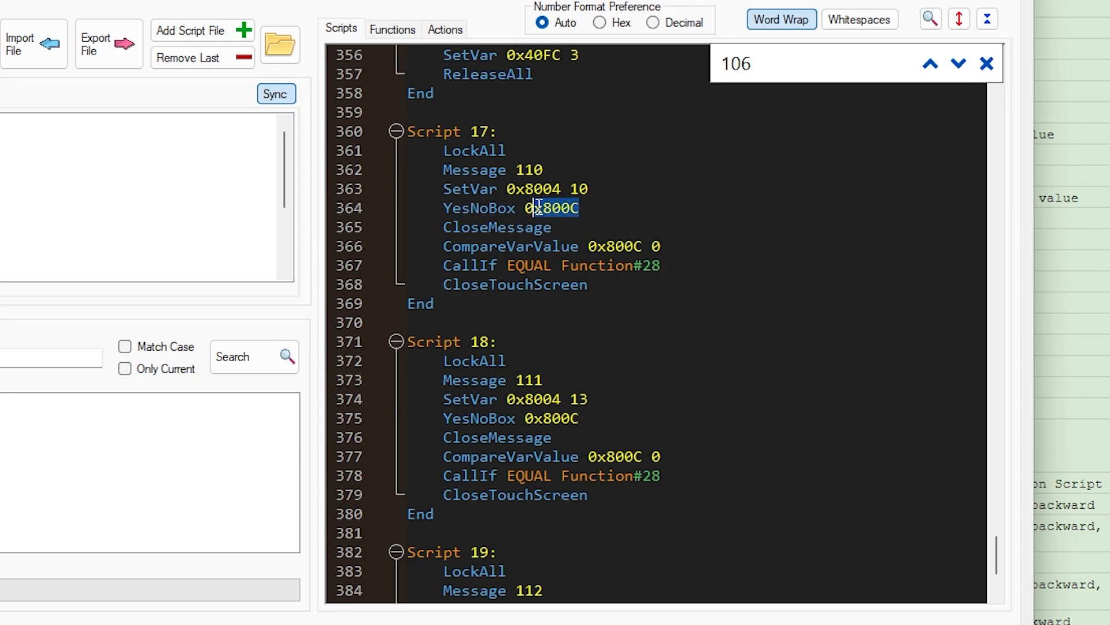
Review Script 17's Function#28 call and select Script 18's SetVar value 13.
{"action": "left_click", "coordinate": [589, 208]}
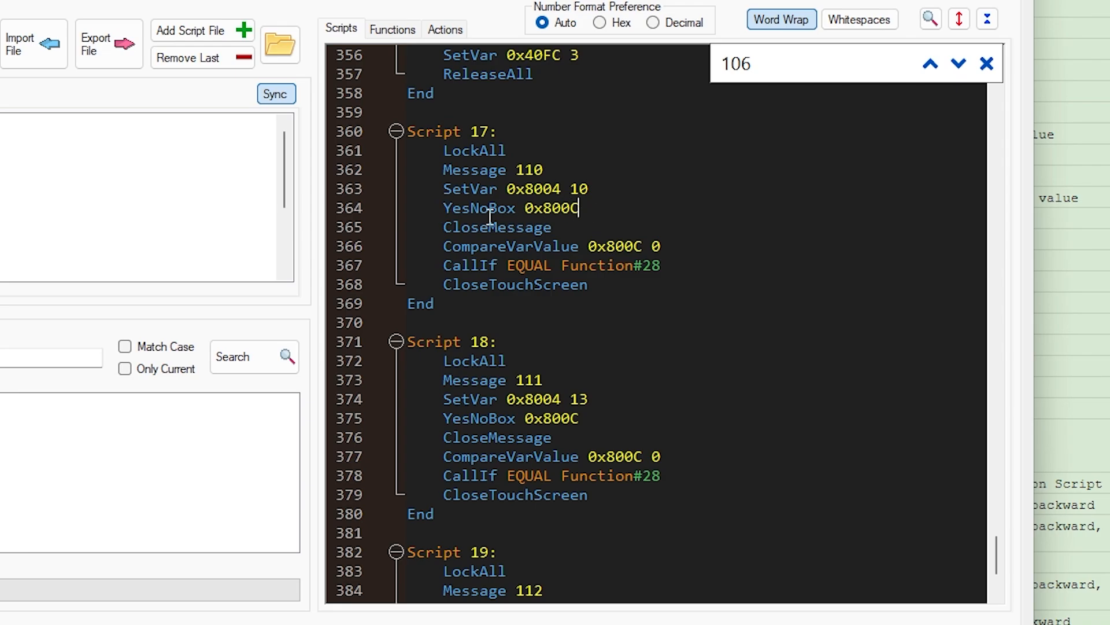
{"action": "mouse_move", "coordinate": [607, 207]}
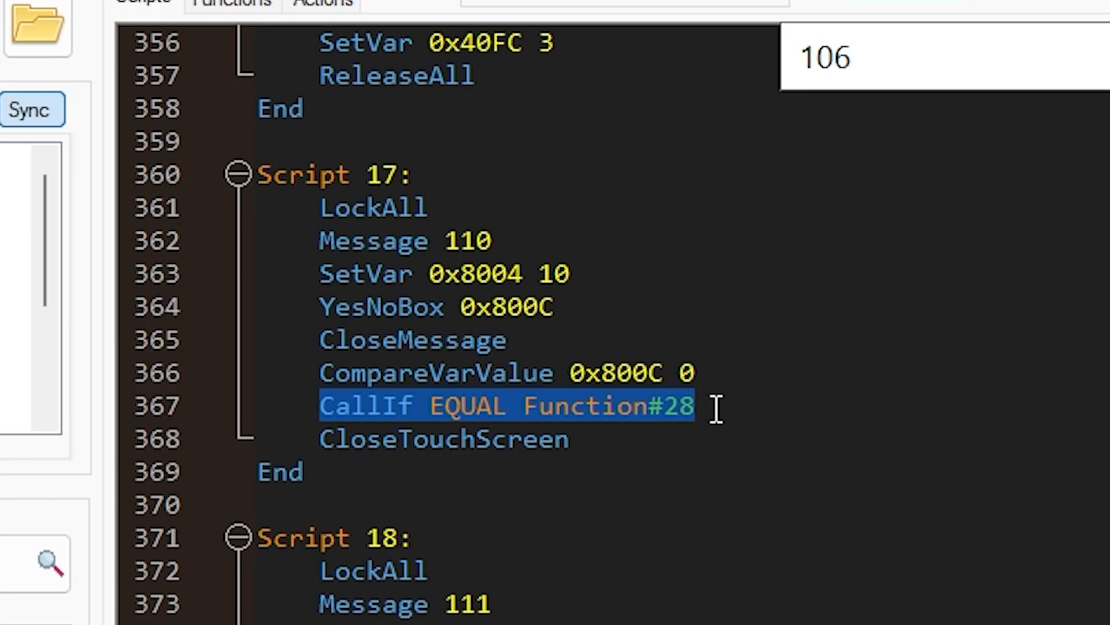
{"action": "mouse_move", "coordinate": [650, 285]}
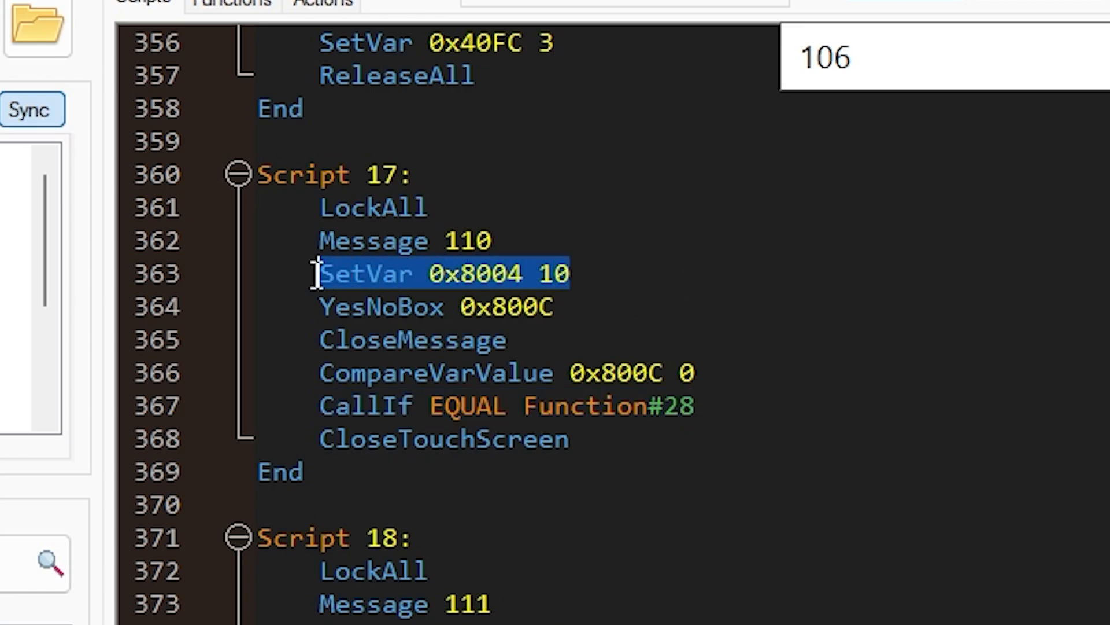
{"action": "left_click", "coordinate": [681, 371]}
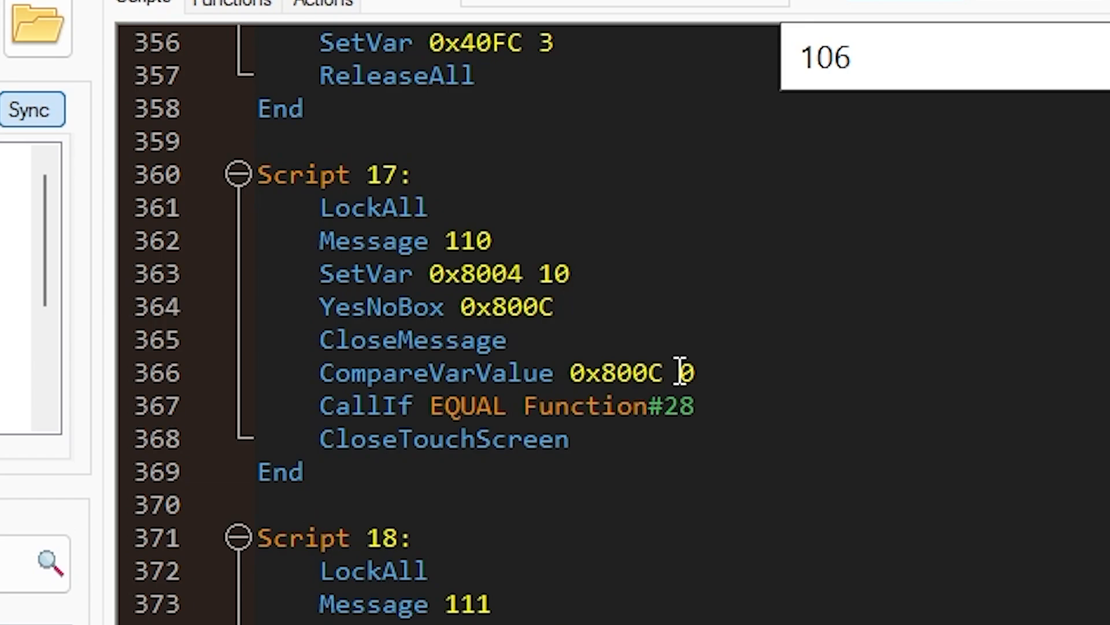
{"action": "scroll", "scroll_direction": "down", "scroll_amount": 3}
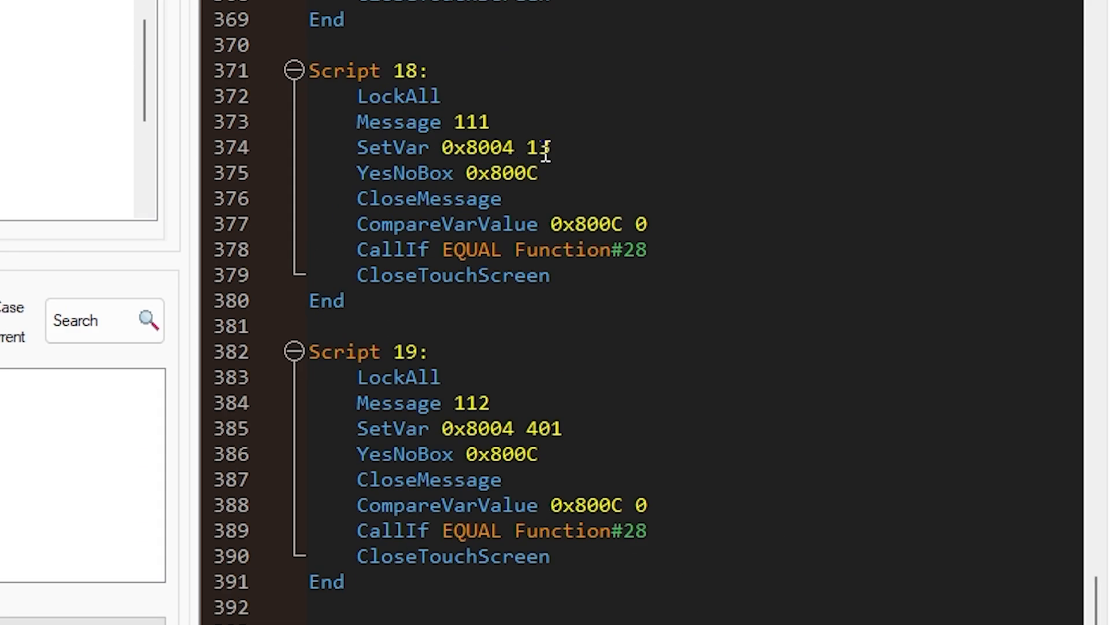
{"action": "double_click", "coordinate": [540, 428]}
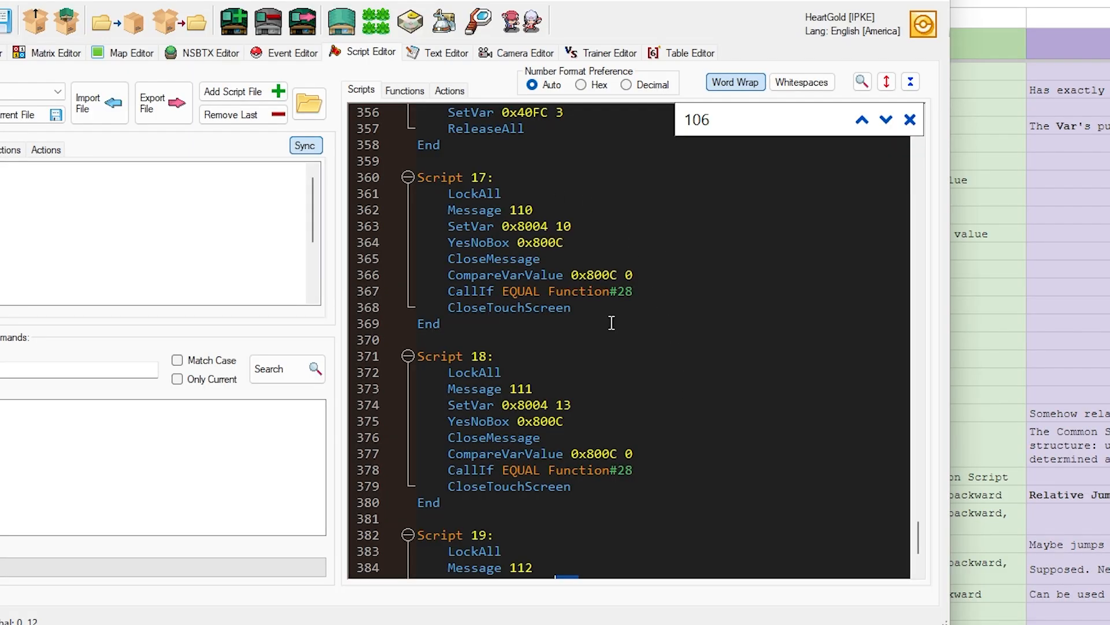
{"action": "mouse_move", "coordinate": [585, 223]}
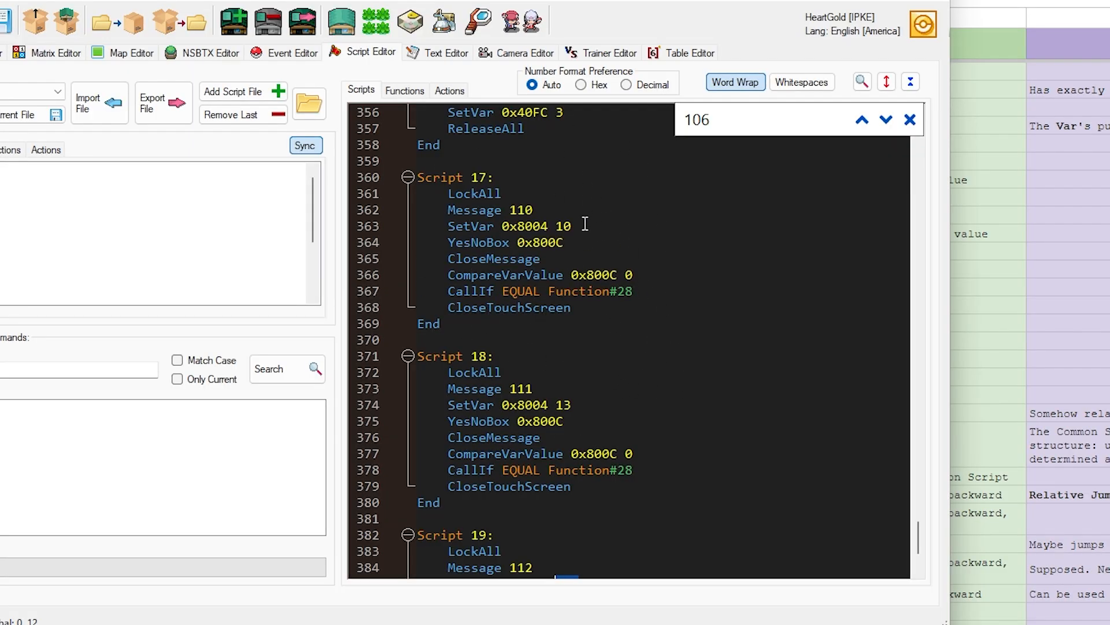
{"action": "mouse_move", "coordinate": [651, 293]}
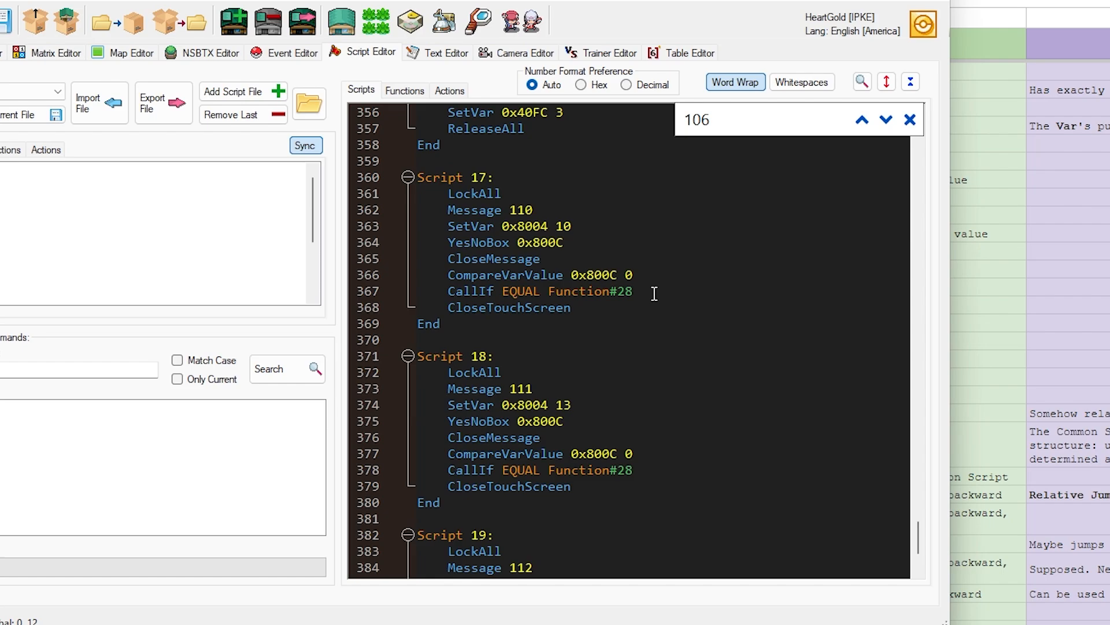
{"action": "mouse_move", "coordinate": [557, 254]}
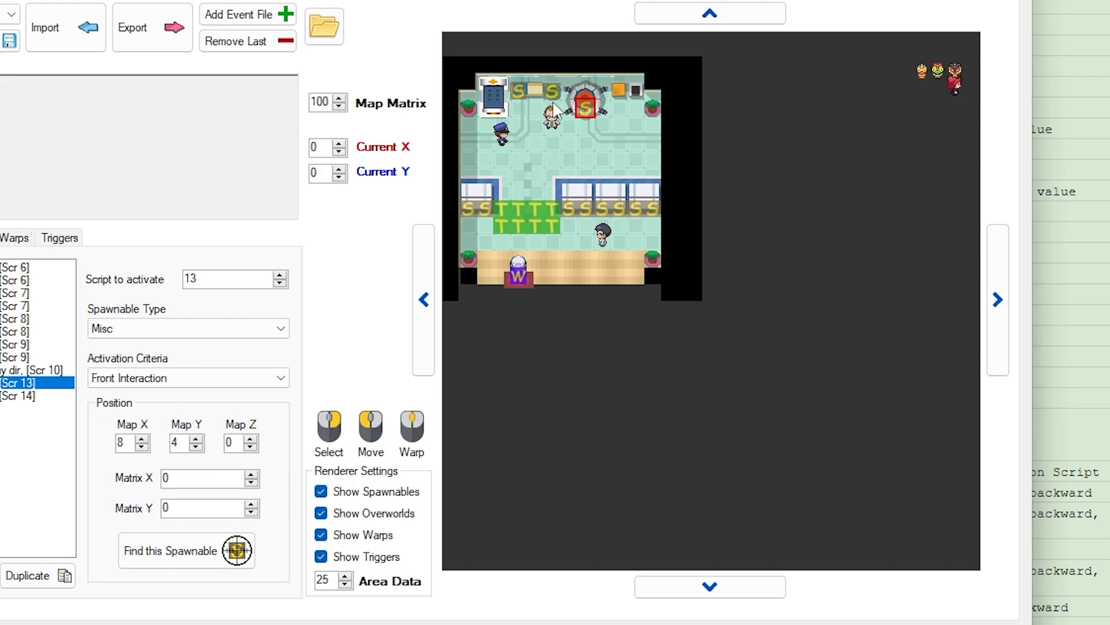
View Function 28's GivePokemon 0x8004 and SetFlag 106 lines in the Functions list.
{"action": "left_click", "coordinate": [442, 21]}
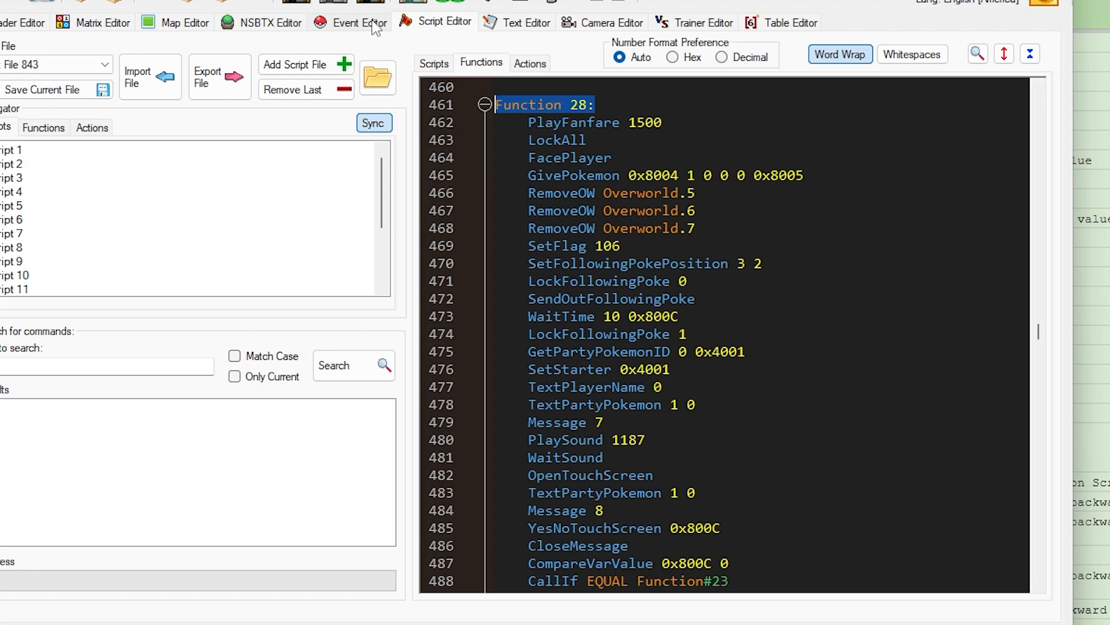
{"action": "left_click", "coordinate": [349, 22]}
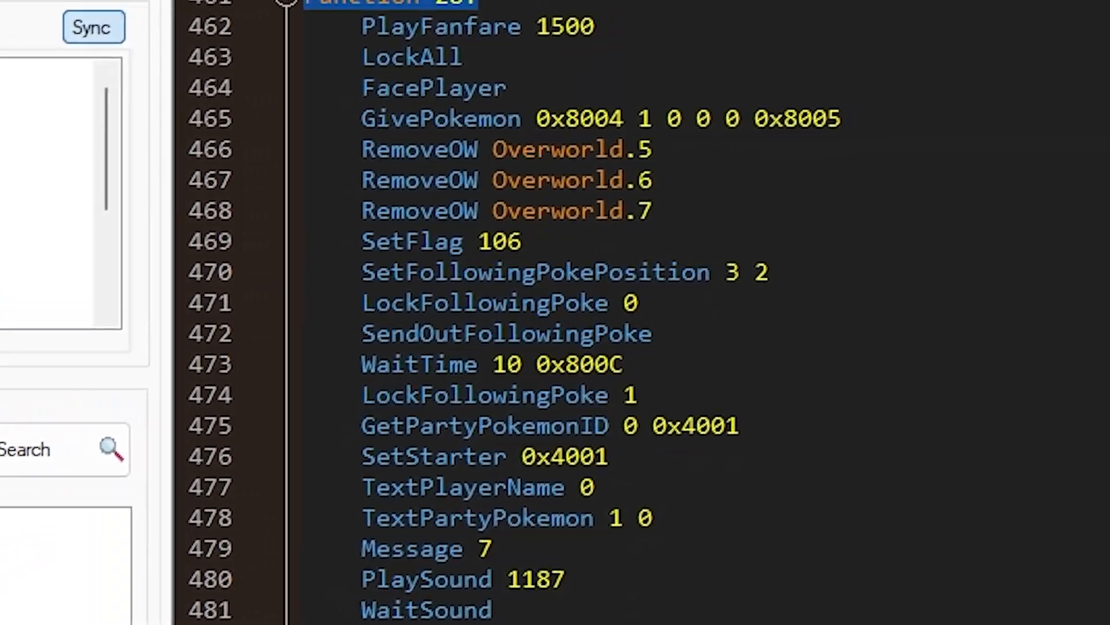
{"action": "scroll", "scroll_direction": "up", "scroll_amount": 3}
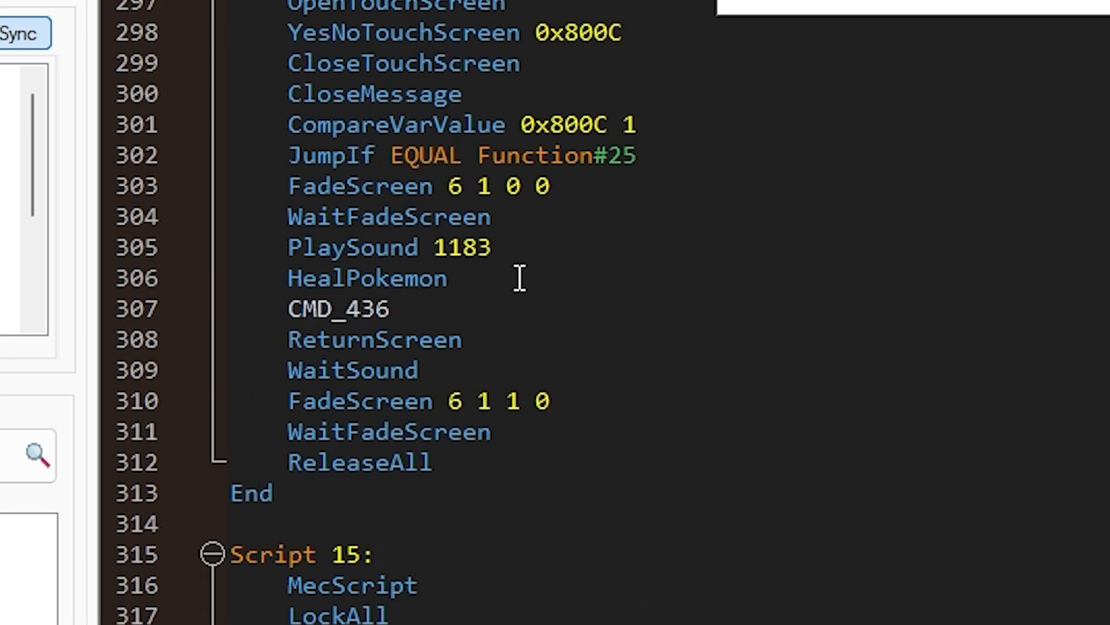
Scroll through Script 13's starter-selection code with its selection cleared.
{"action": "scroll", "scroll_direction": "up", "scroll_amount": 3}
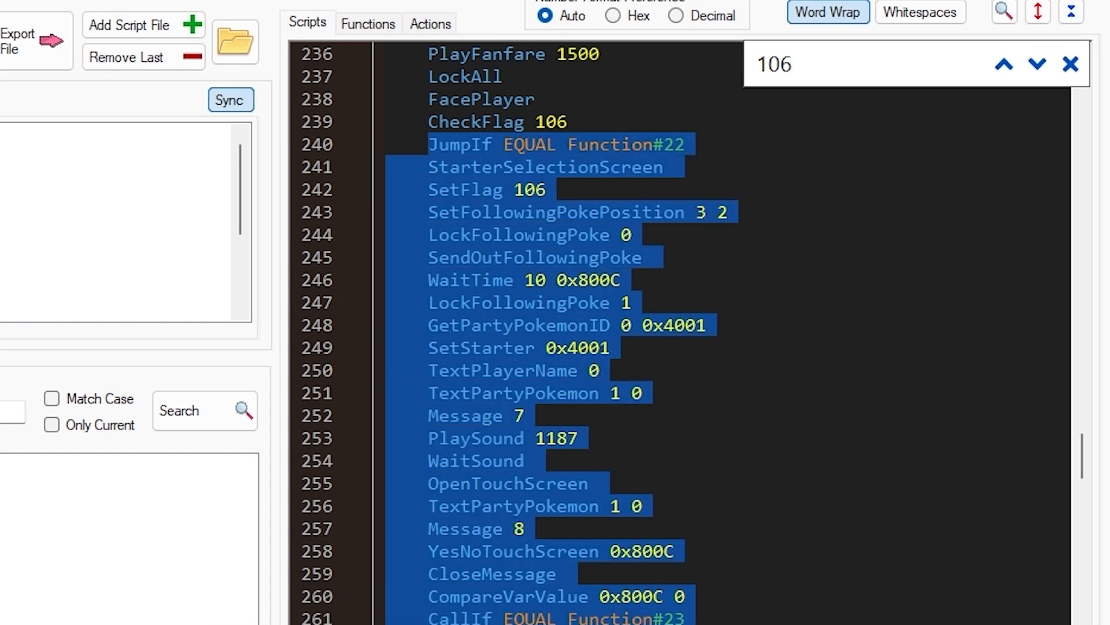
{"action": "left_click", "coordinate": [491, 460]}
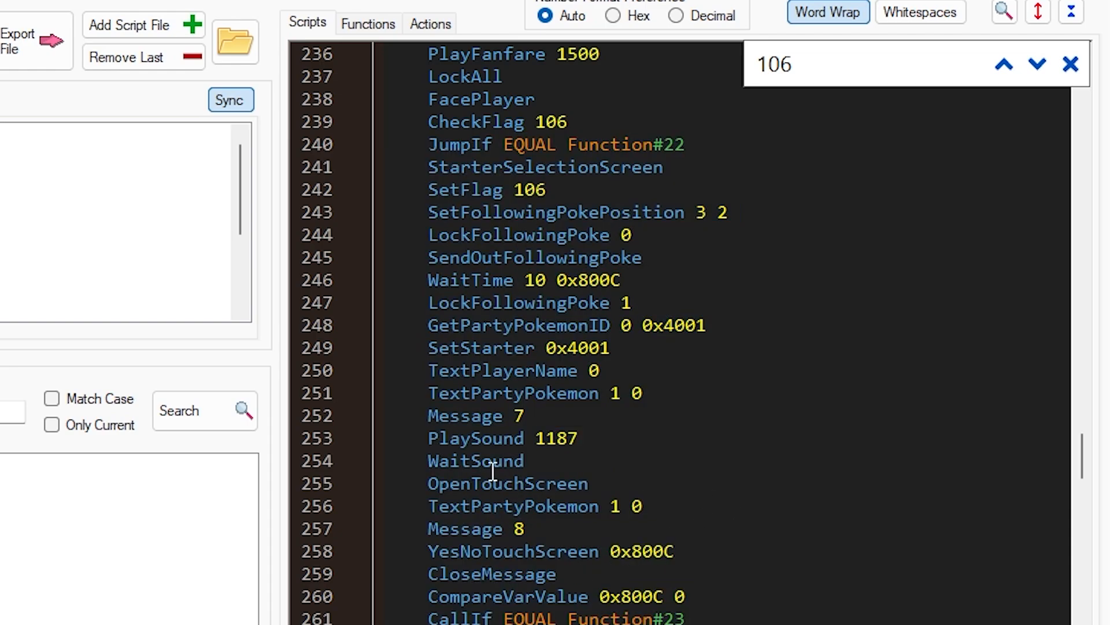
{"action": "scroll", "scroll_direction": "down", "scroll_amount": 3}
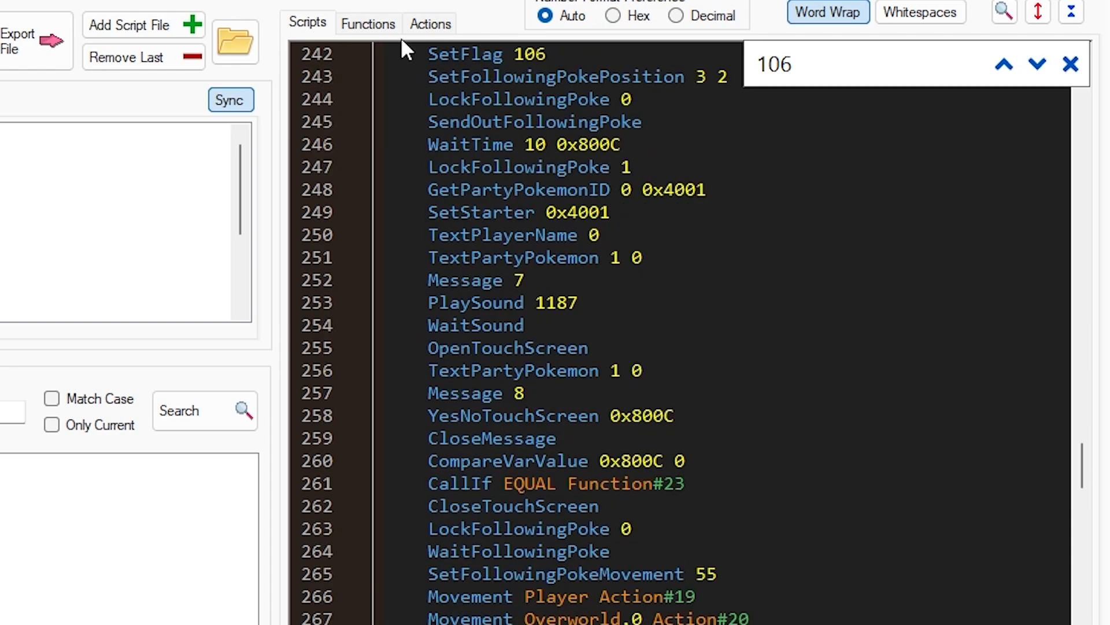
{"action": "scroll", "scroll_direction": "down", "scroll_amount": 3}
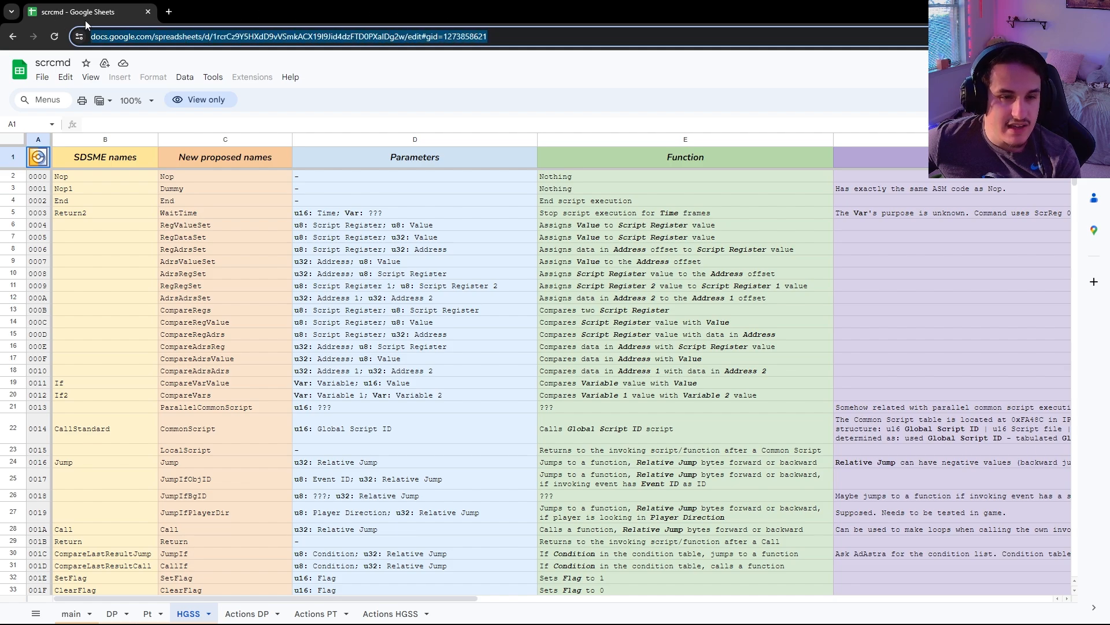
{"action": "mouse_move", "coordinate": [533, 233]}
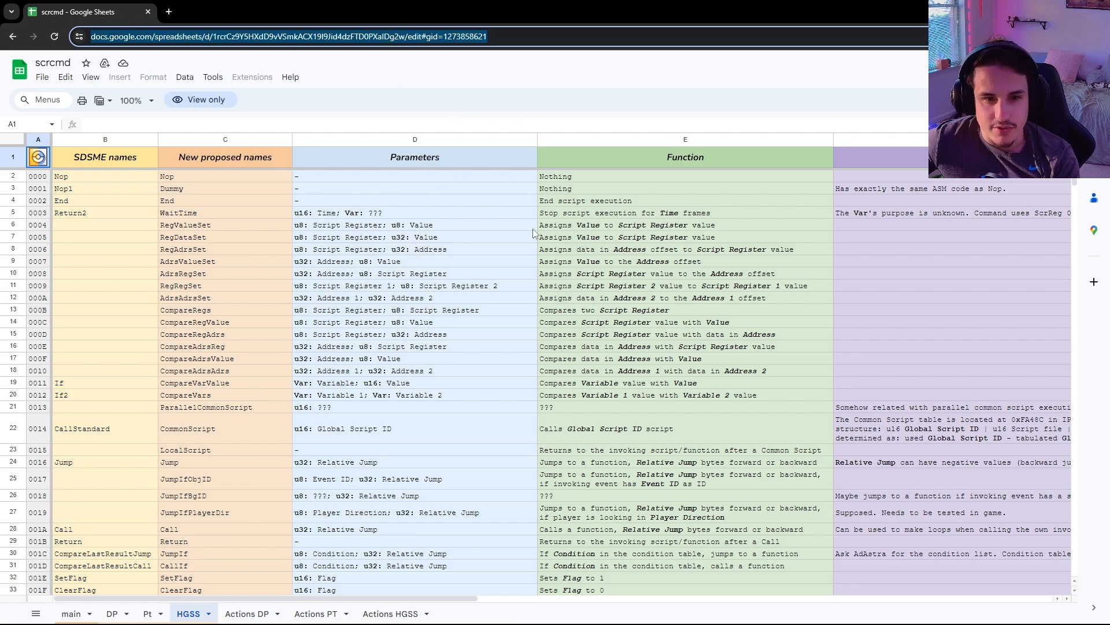
Locate the GivePokemon row 0089 and its parameters in the HGSS command sheet.
{"action": "left_click", "coordinate": [415, 224]}
{"action": "type", "text": "givepokemon"}
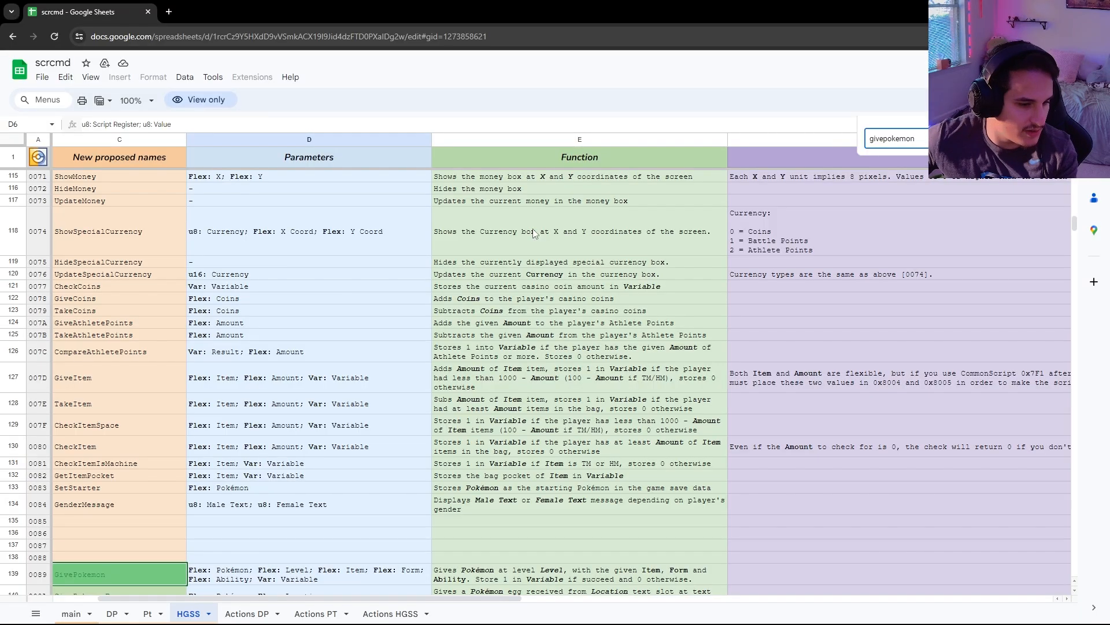
{"action": "scroll", "scroll_direction": "down", "scroll_amount": 3}
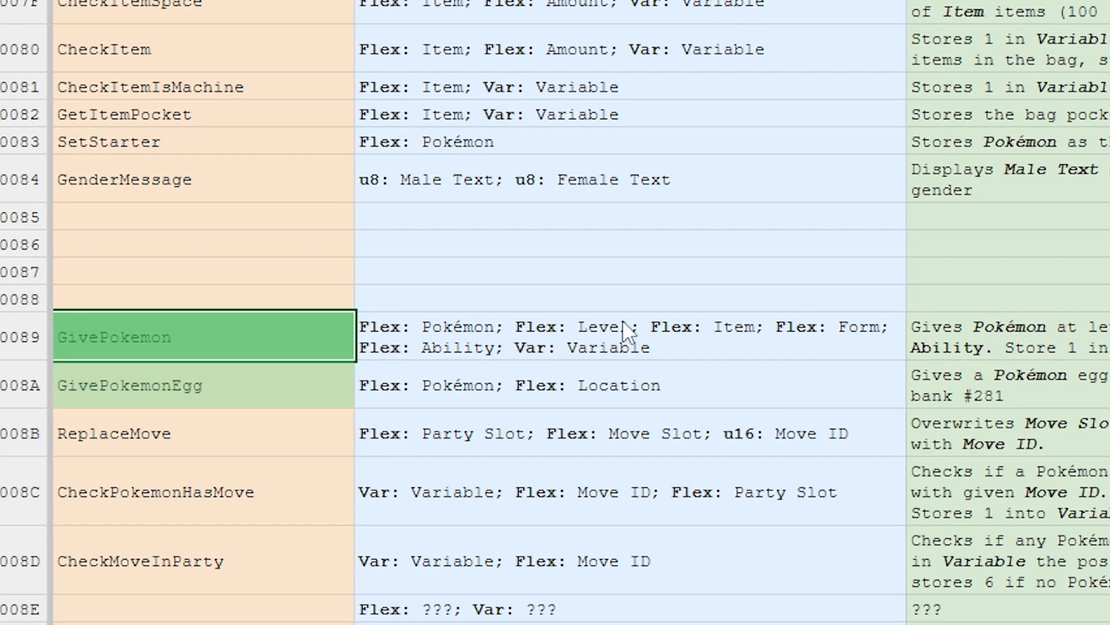
{"action": "mouse_move", "coordinate": [441, 370]}
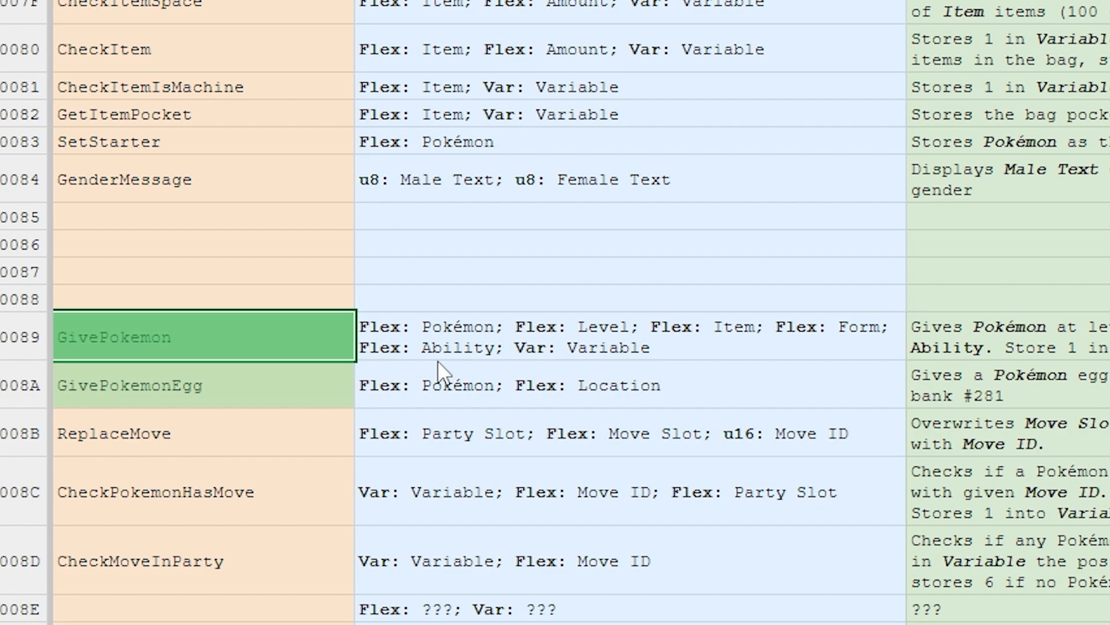
{"action": "mouse_move", "coordinate": [673, 371]}
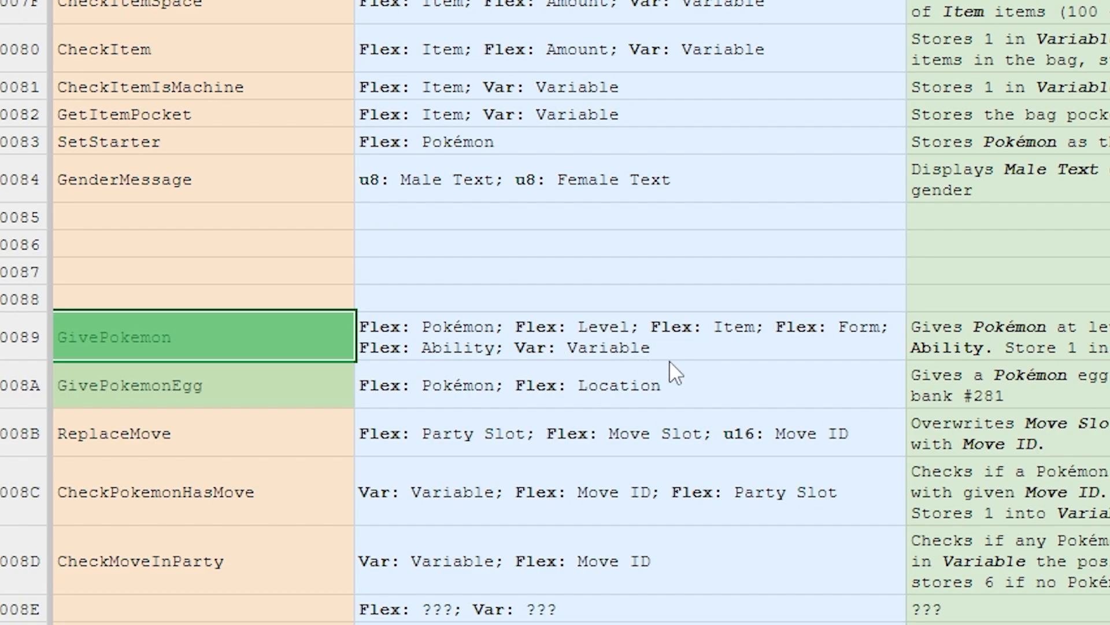
{"action": "mouse_move", "coordinate": [604, 363]}
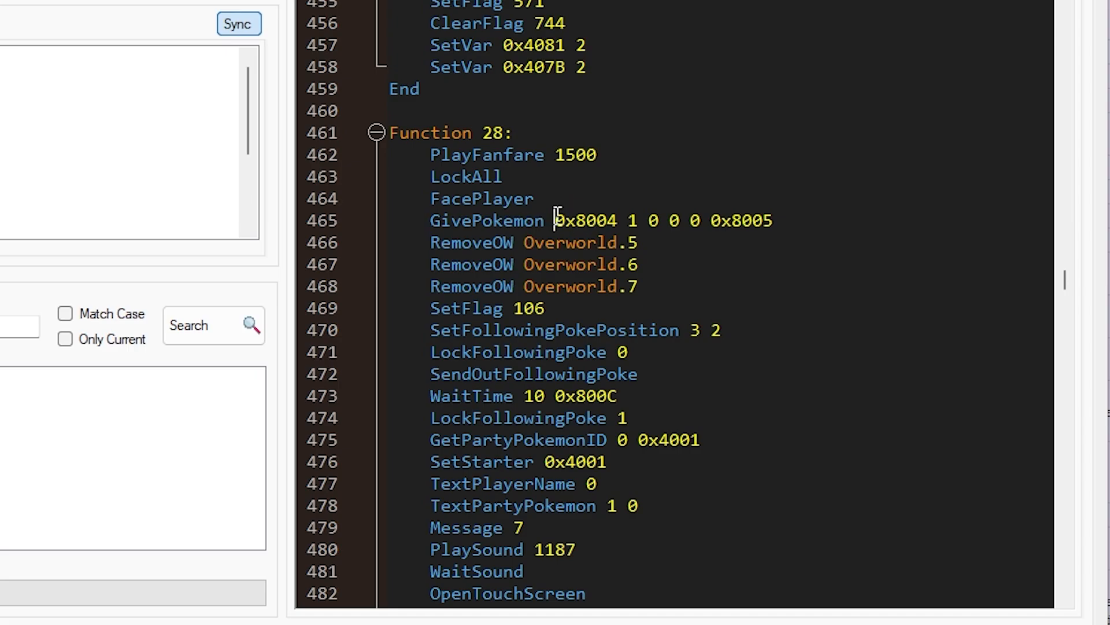
Select GivePokemon's 0x8004 argument and check one of the three overworld Pokémon on the event map.
{"action": "double_click", "coordinate": [585, 220]}
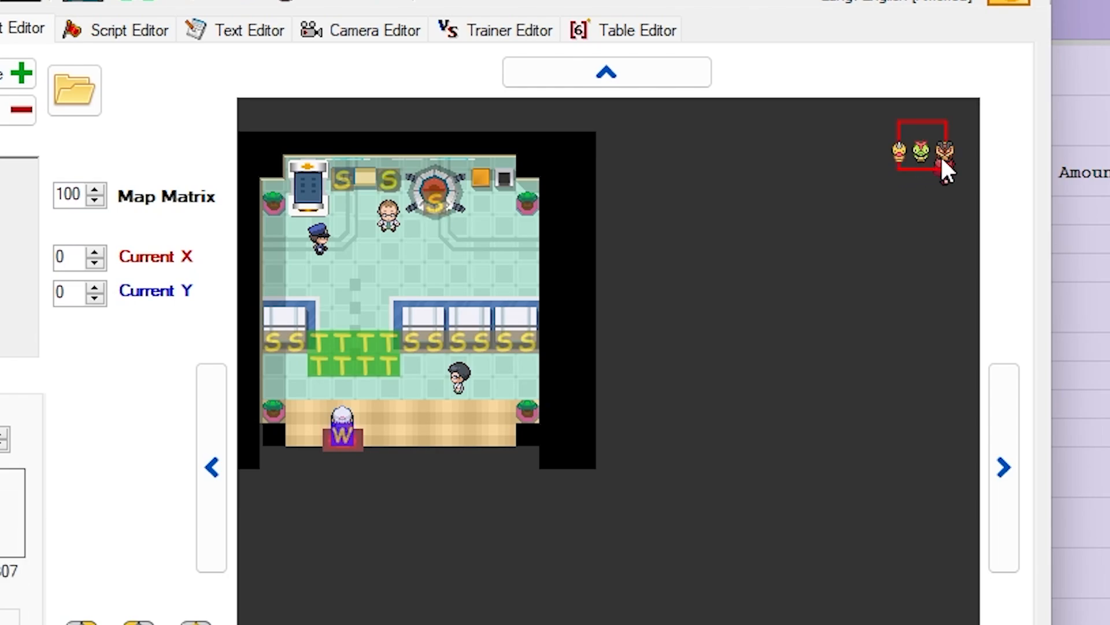
{"action": "left_click", "coordinate": [458, 240]}
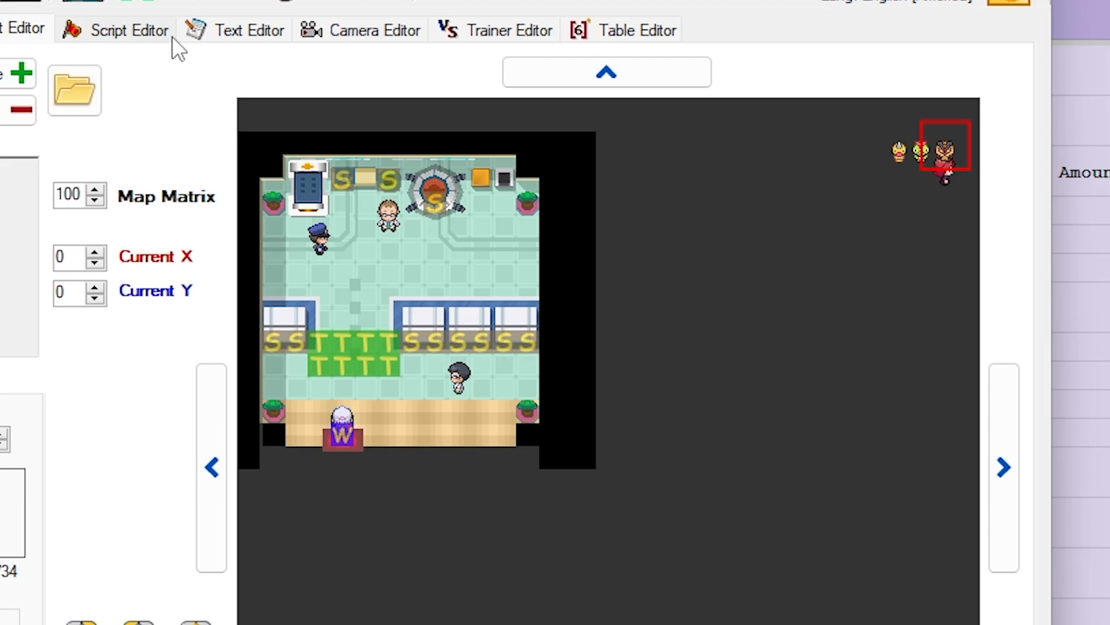
{"action": "left_click", "coordinate": [128, 30]}
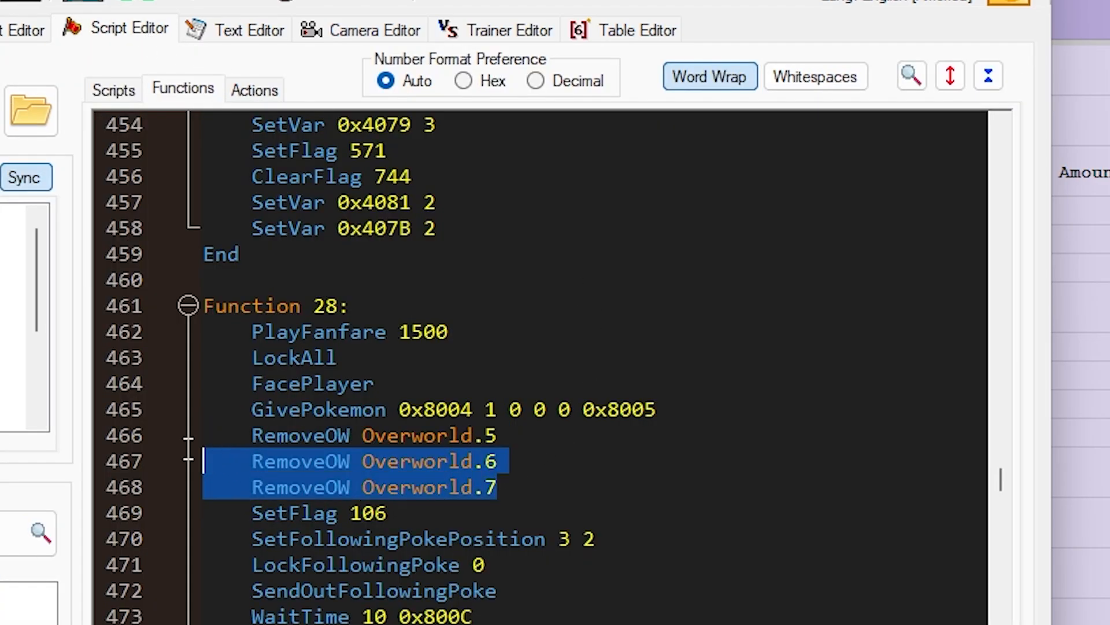
Scroll to Script 13's ending setting 0x4108, 0x4072 and clearing flag 352.
{"action": "scroll", "scroll_direction": "down", "scroll_amount": 3}
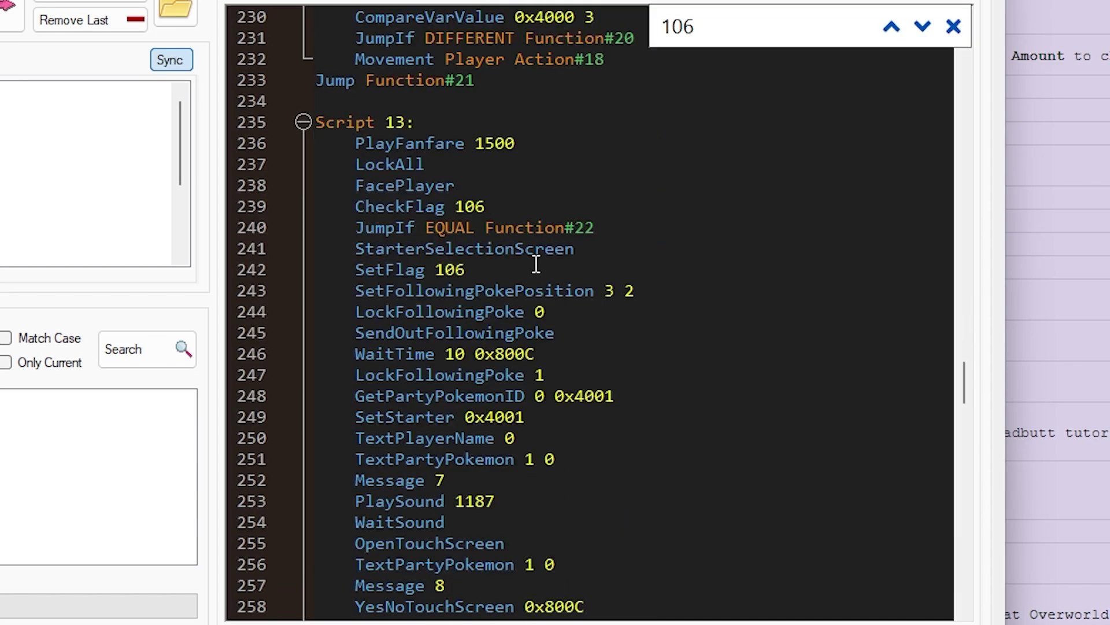
{"action": "scroll", "scroll_direction": "down", "scroll_amount": 3}
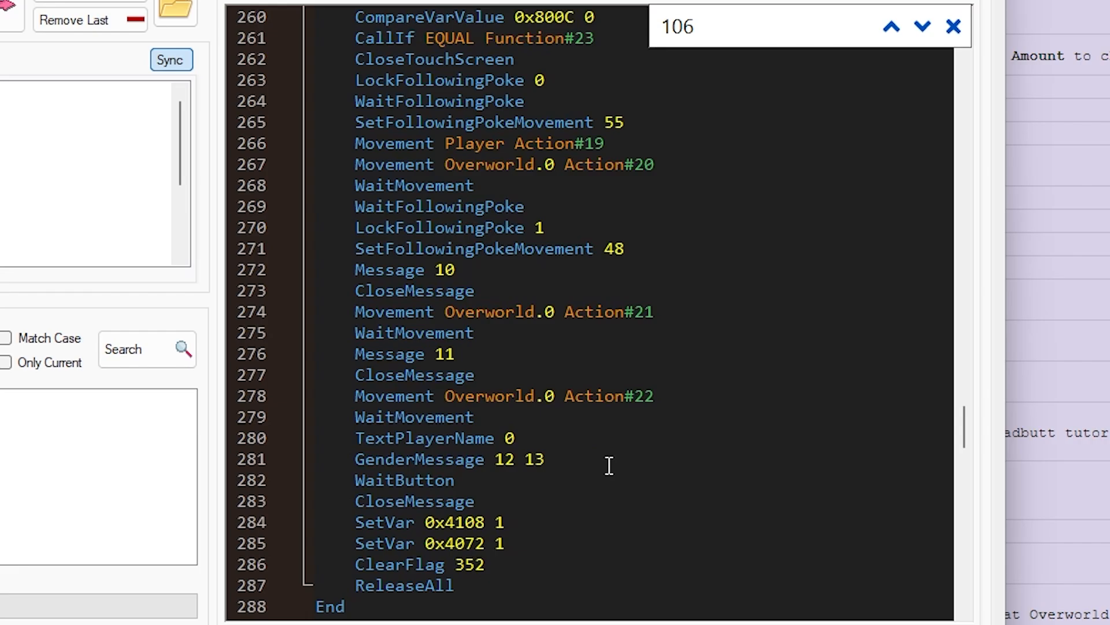